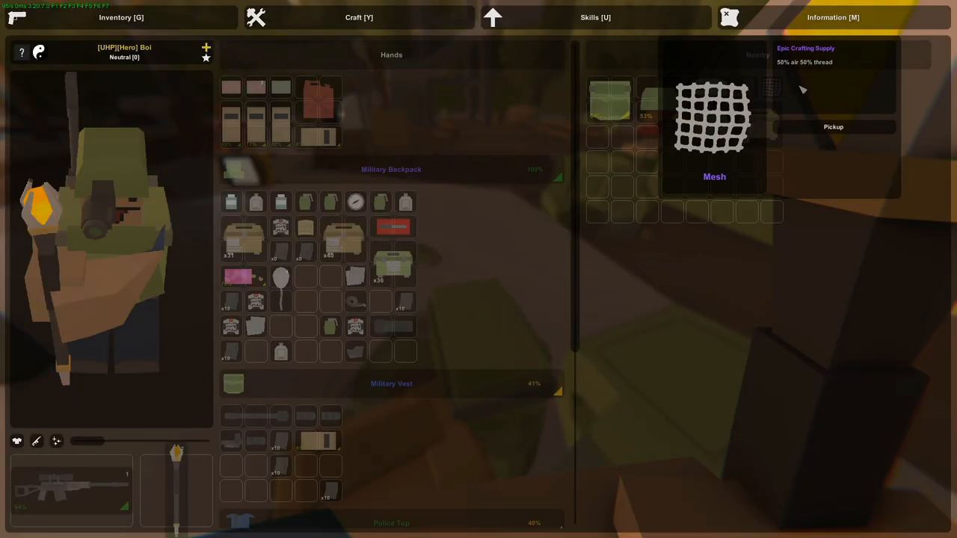
Close the inventory and step onto the hilltop beside the Tic-tac-toe building
key("tab")
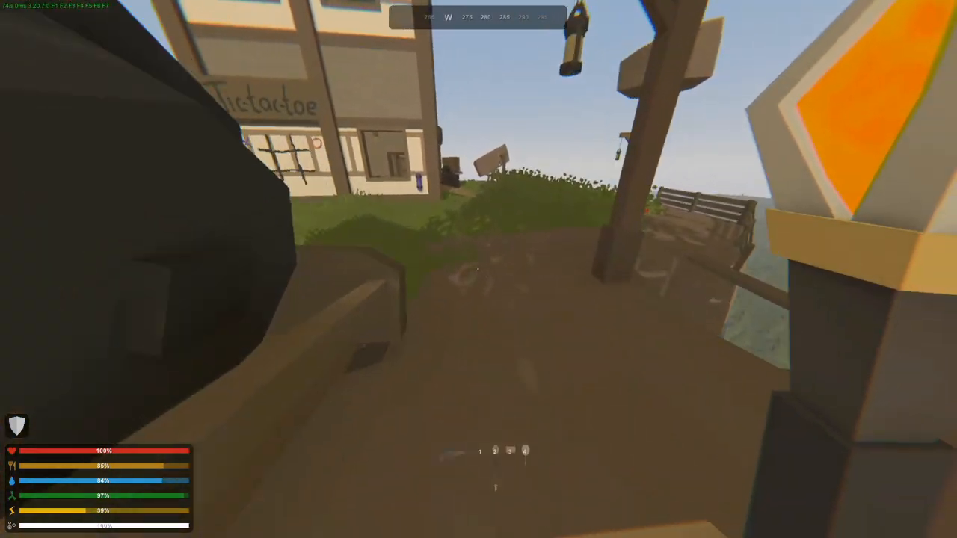
Walk through the log-walled tunnels, checking the map and opening two storage cabinets
key("m")
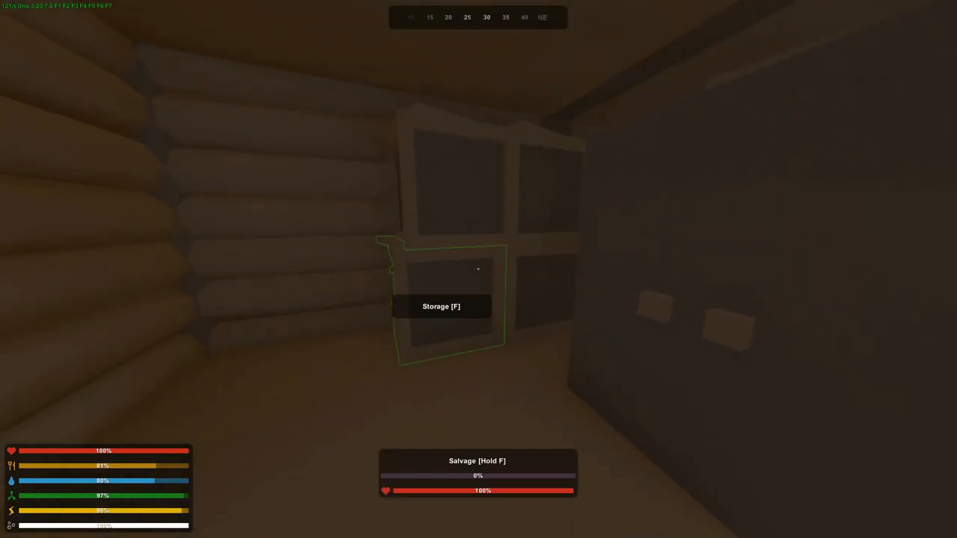
key("f")
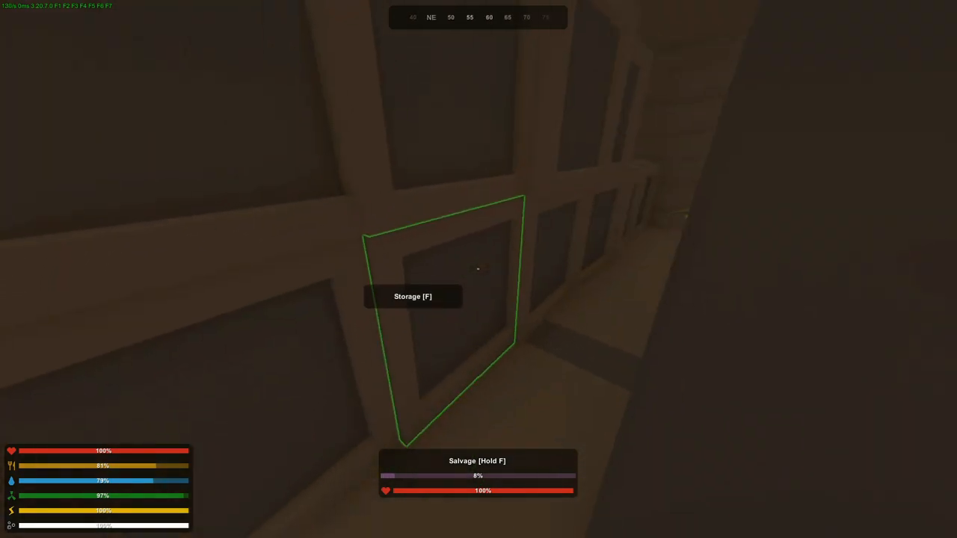
key("f")
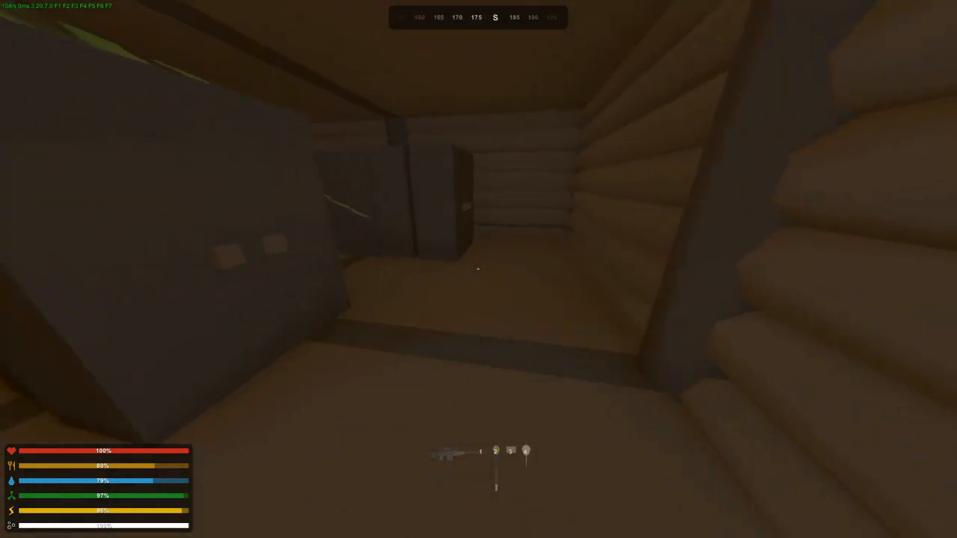
key("m")
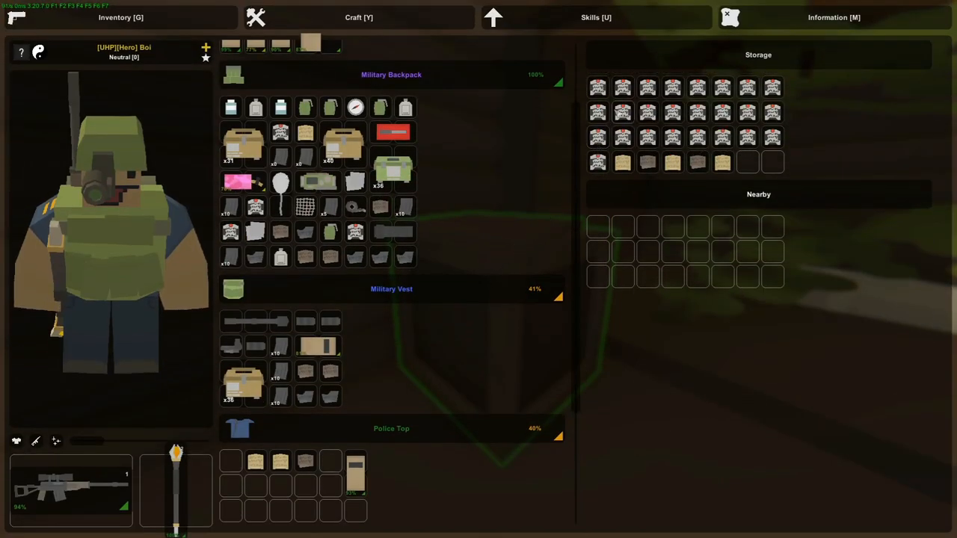
mouse_move(623, 112)
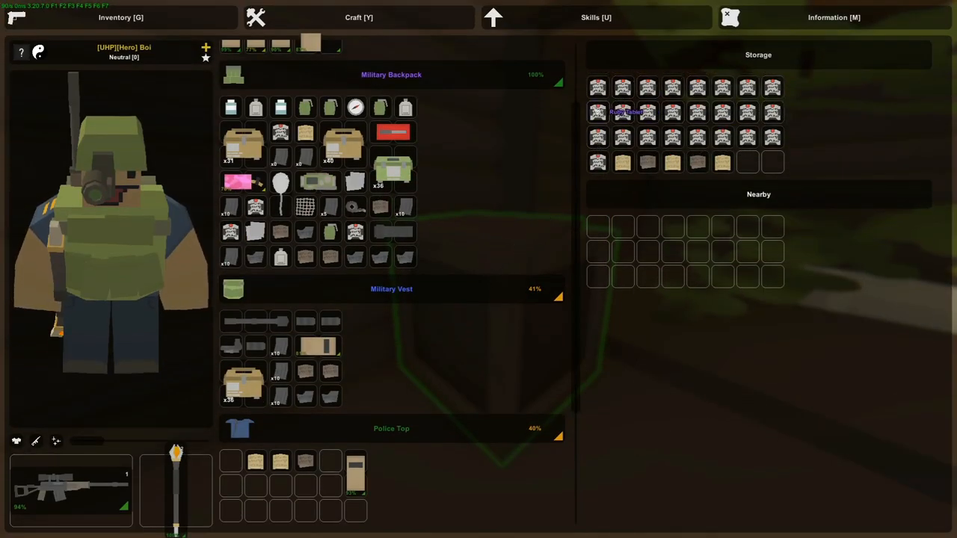
Close the storage and inventory, then walk out to the grass beside the road
key("tab")
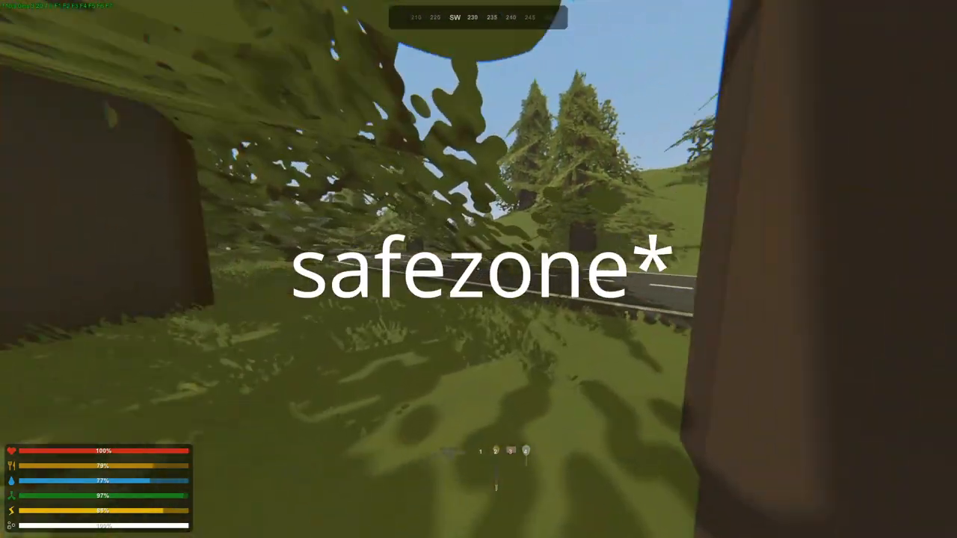
Head back underground and open the storage lockers to find the Defibrillator battery
key("m")
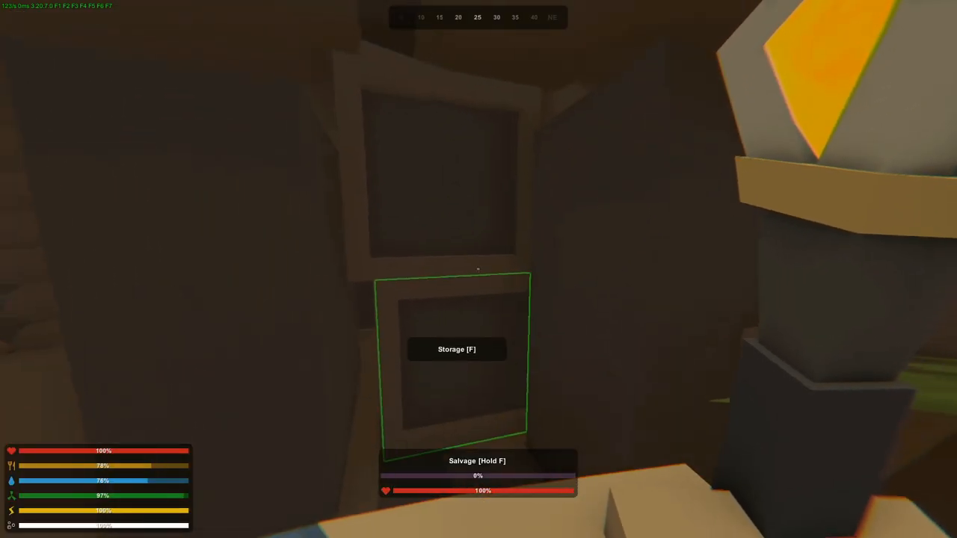
key("f")
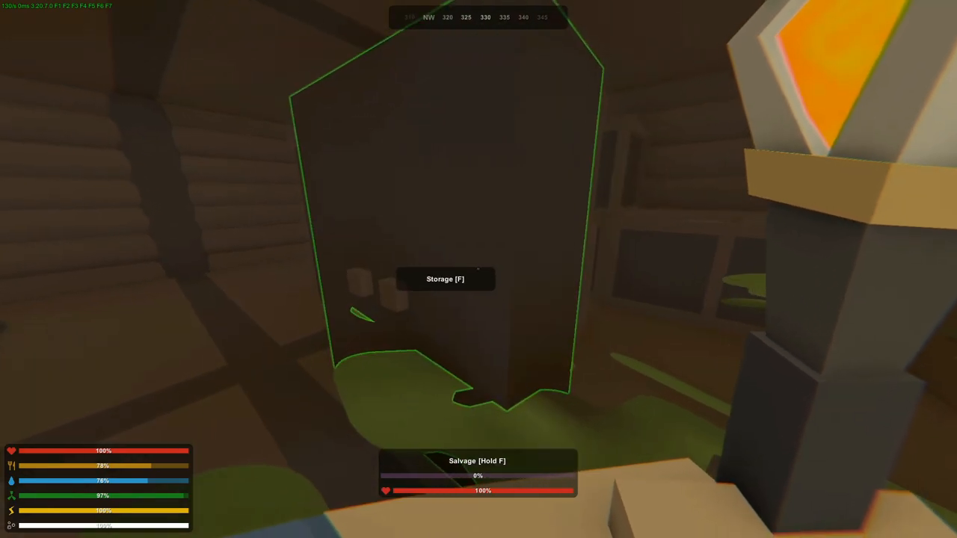
key("y")
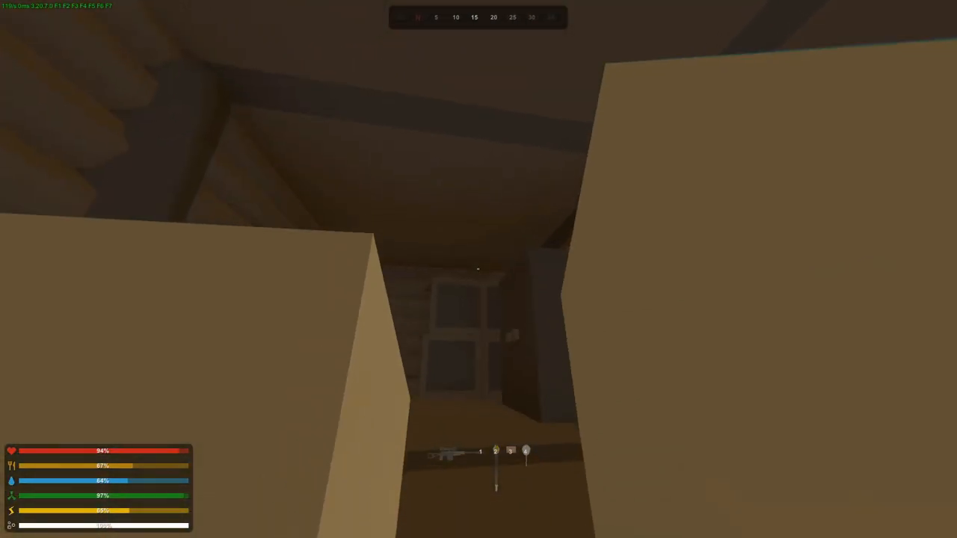
key("g")
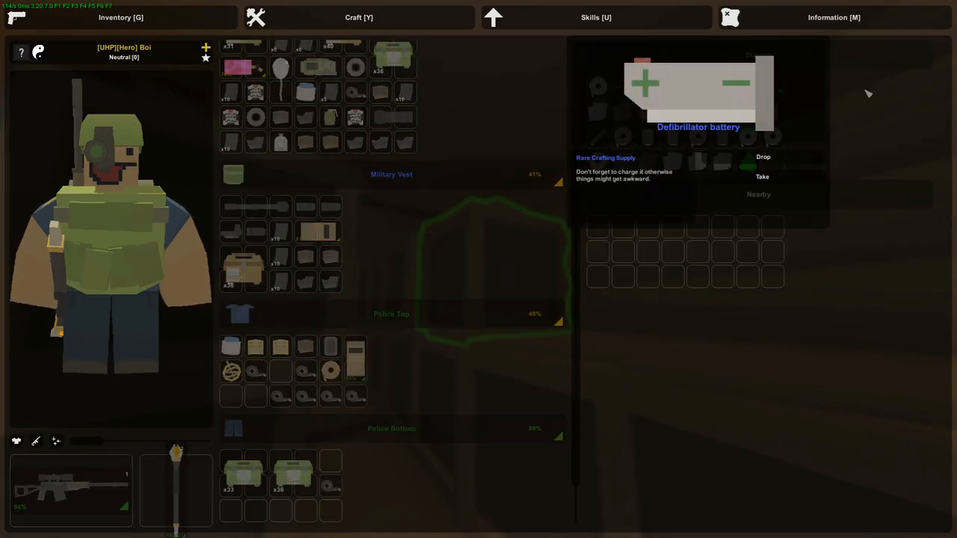
Take the Defibrillator battery, pick up floor Components and craft a Respirator Mask
left_click(358, 17)
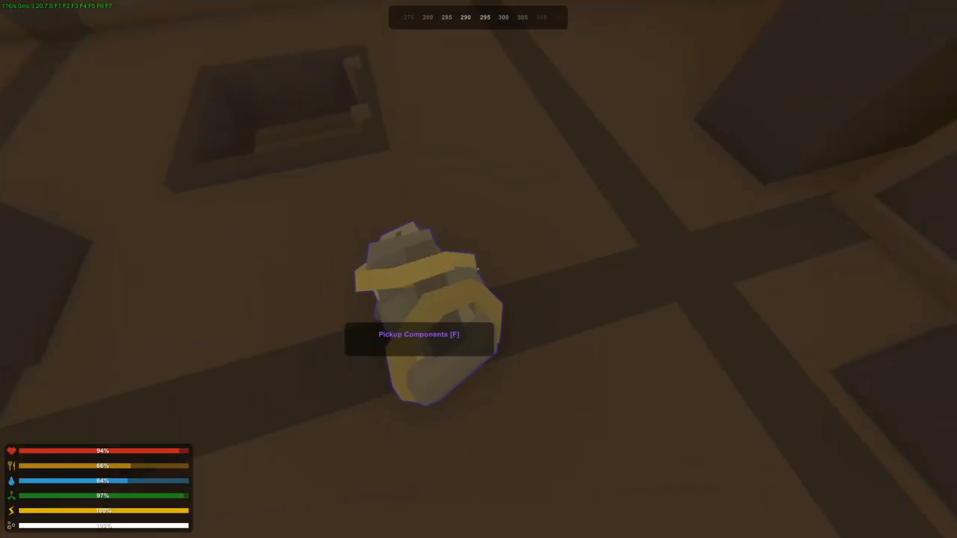
key("y")
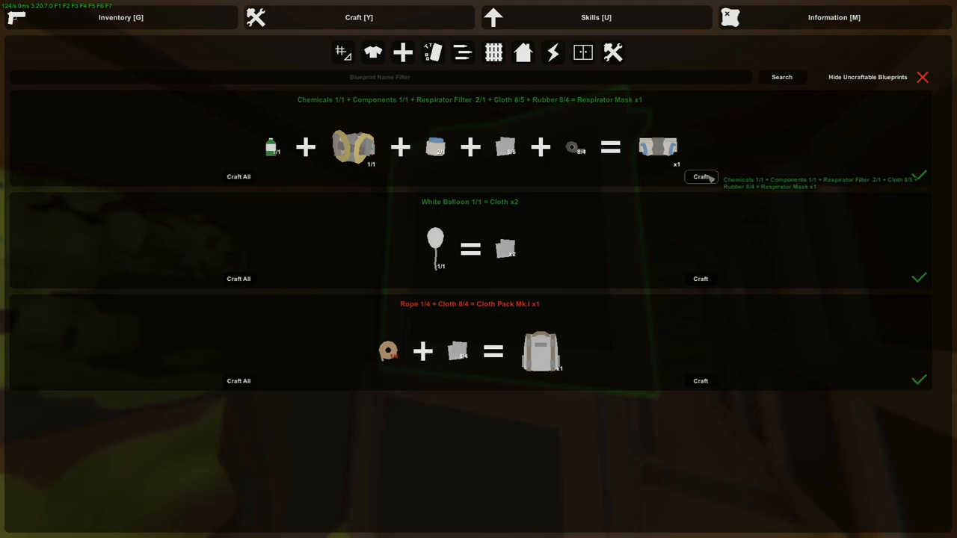
left_click(121, 17)
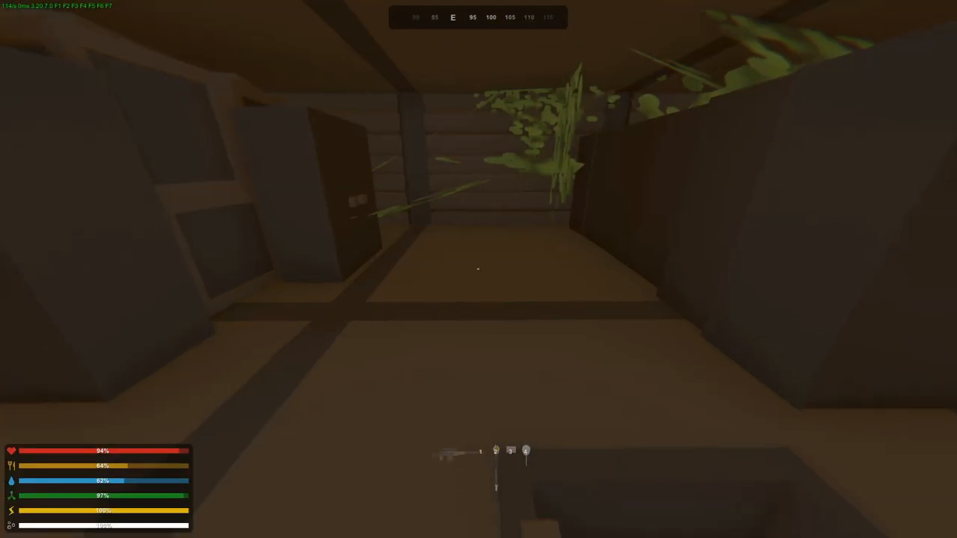
Check the area map, drive the truck to the military checkpoint and get out
key("m")
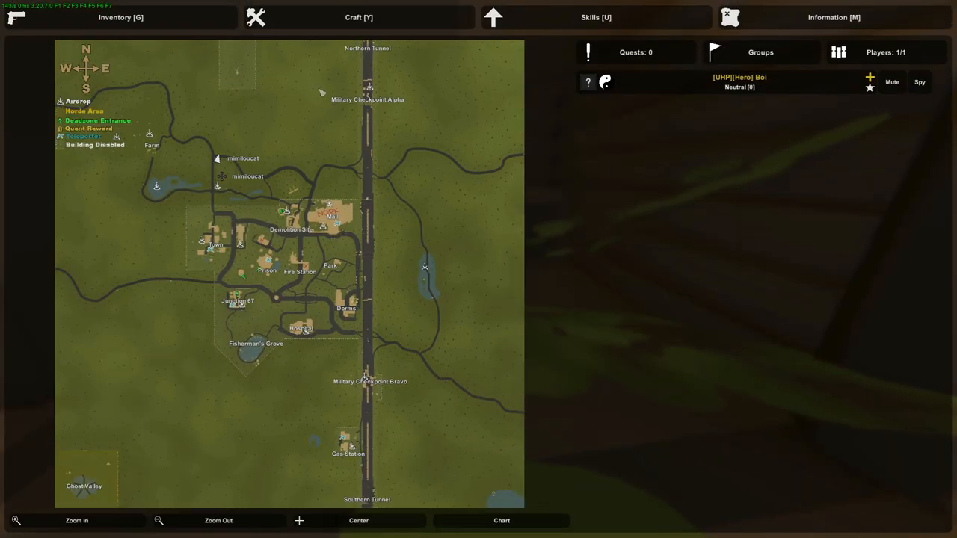
mouse_move(359, 461)
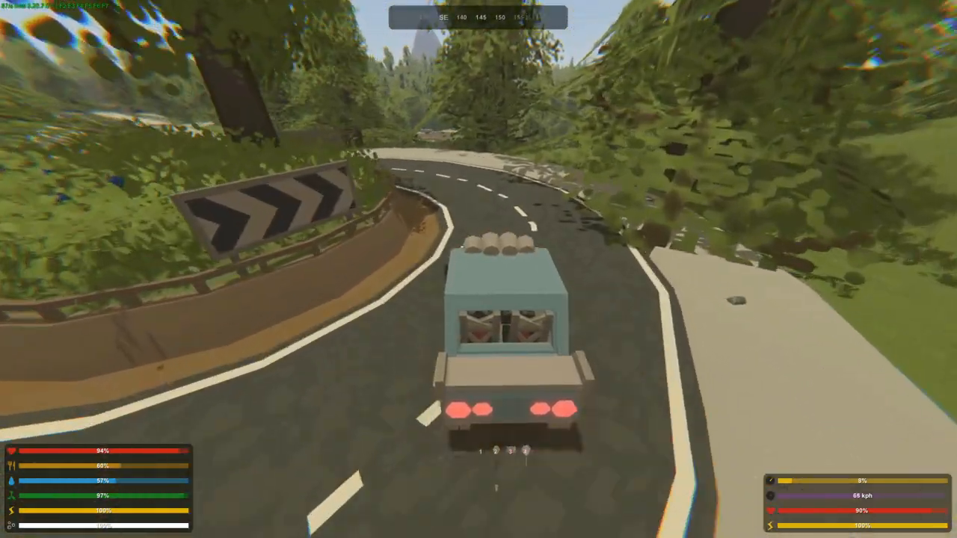
key("w")
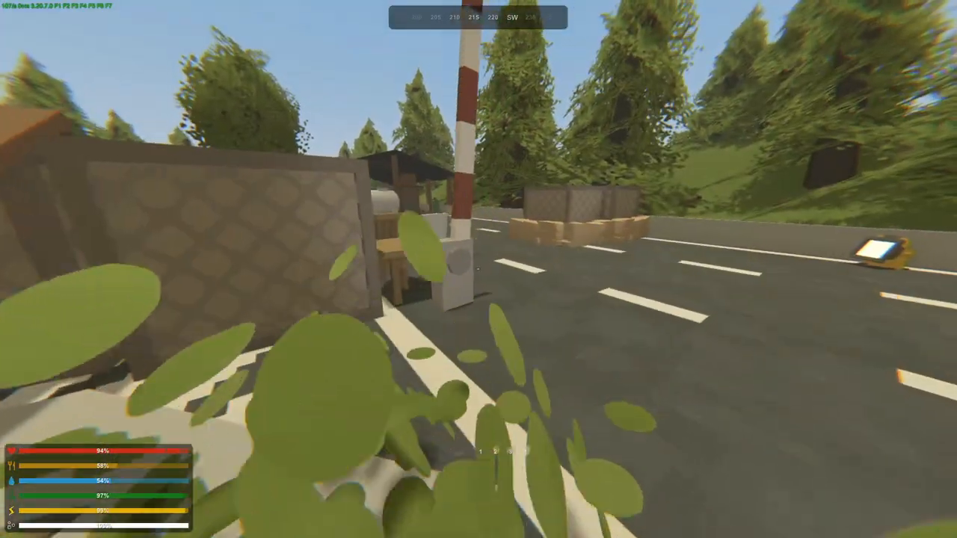
mouse_move(478, 269)
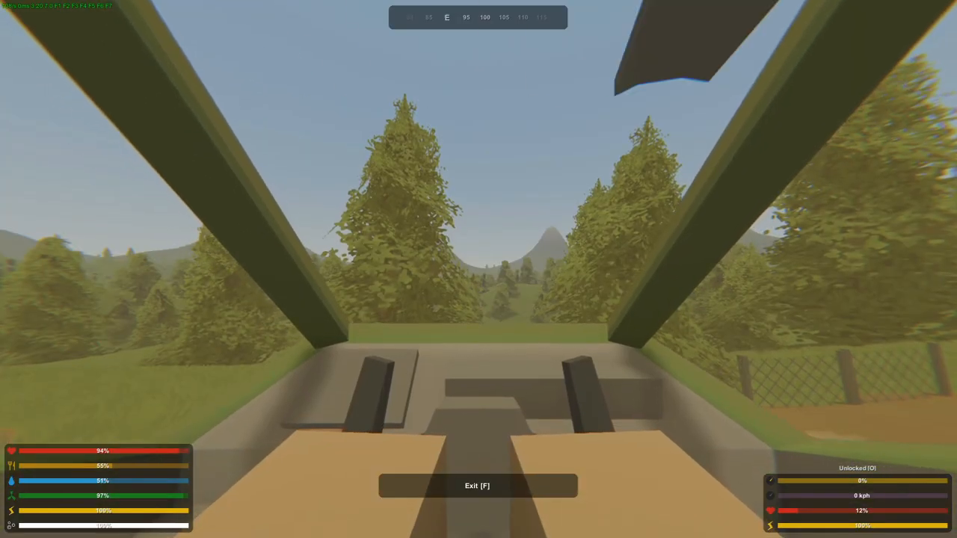
Leave the parked vehicle and open the Clothing trader's military gear list
key("i")
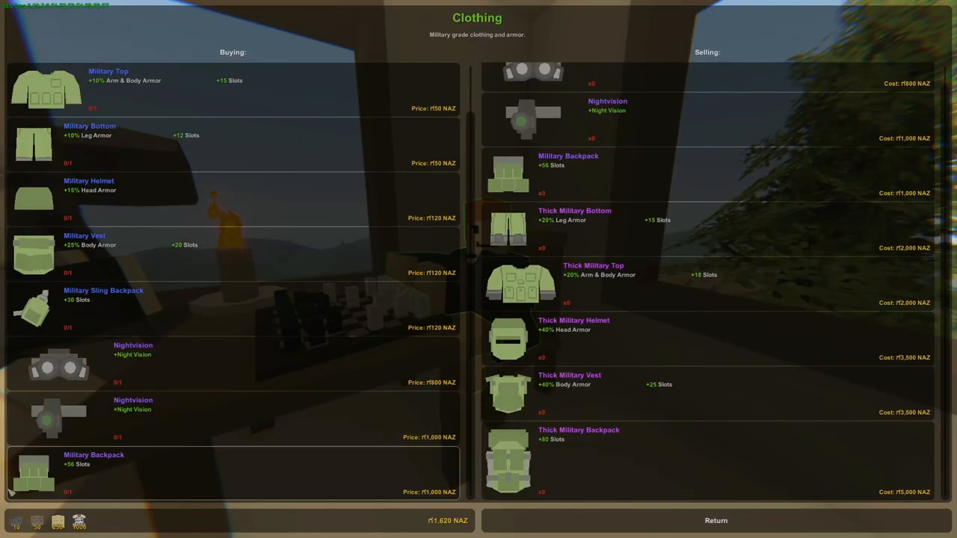
left_click(714, 520)
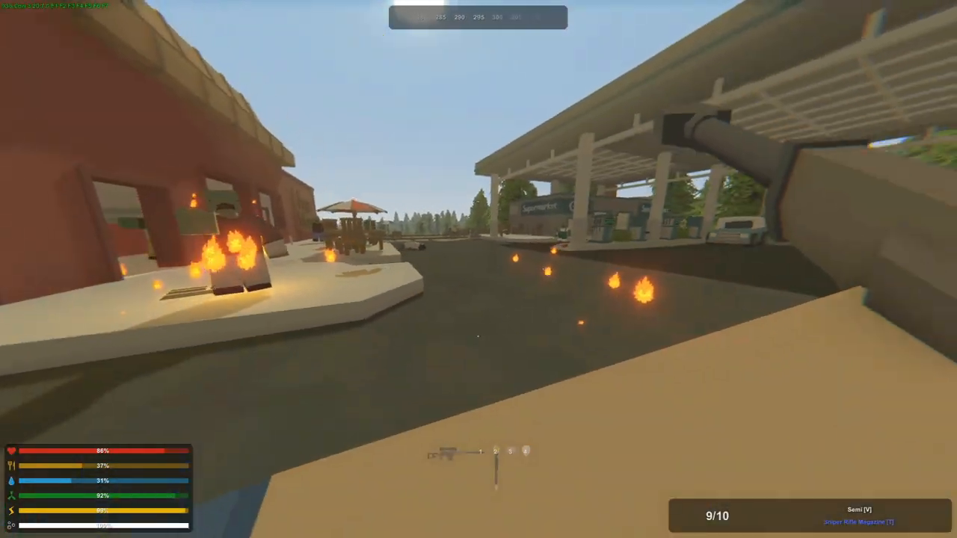
Shoot the burning zombie outside the supermarket, then face the next approaching zombie
left_click(478, 269)
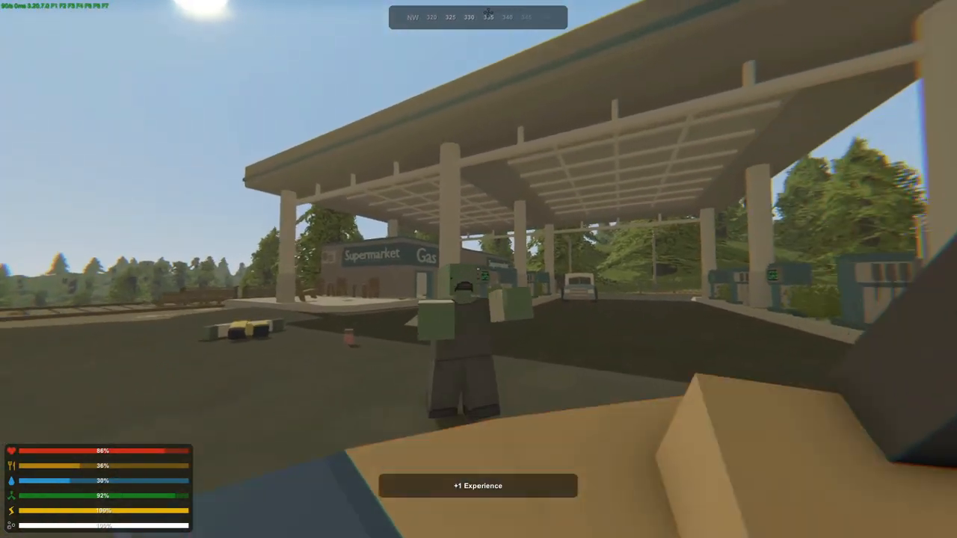
key("g")
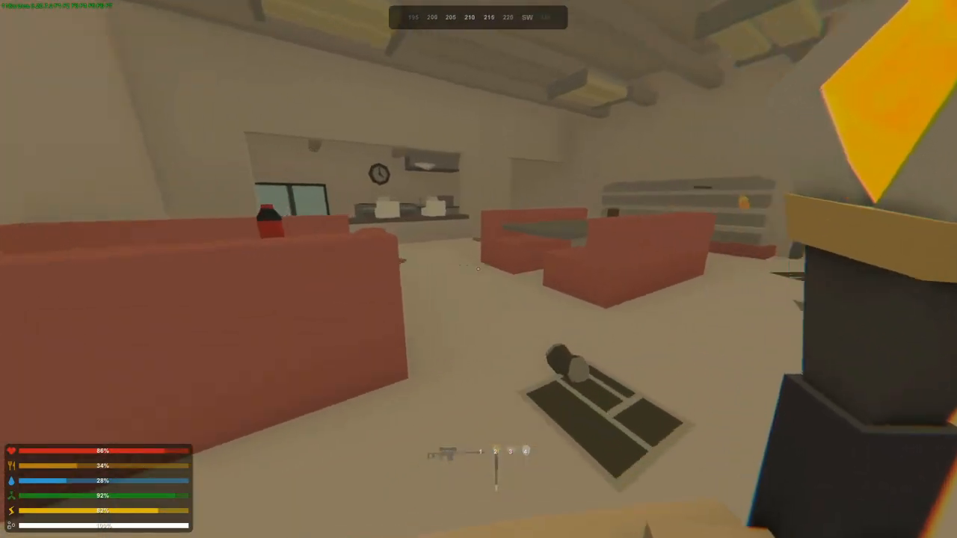
mouse_move(478, 269)
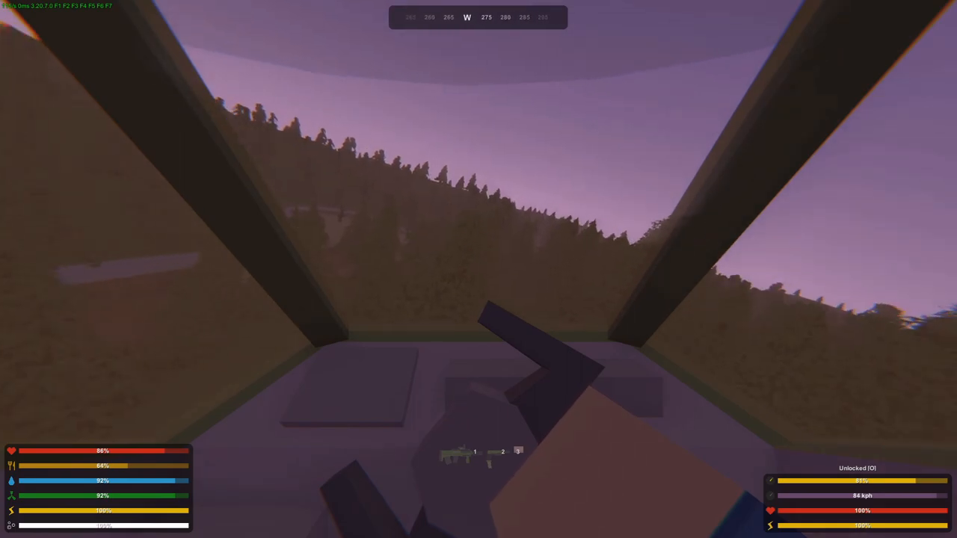
Get into the vehicle and drive across the forested hills at dusk
key("m")
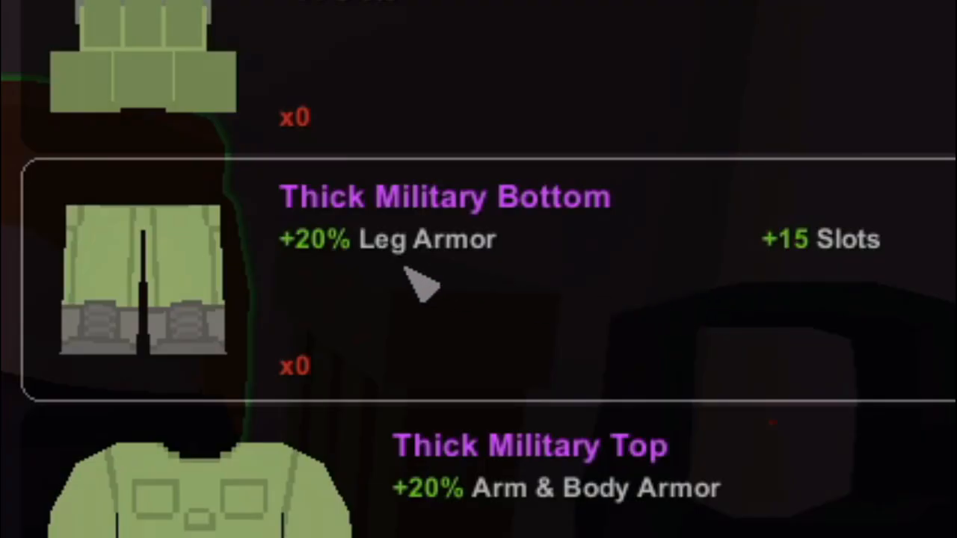
mouse_move(437, 332)
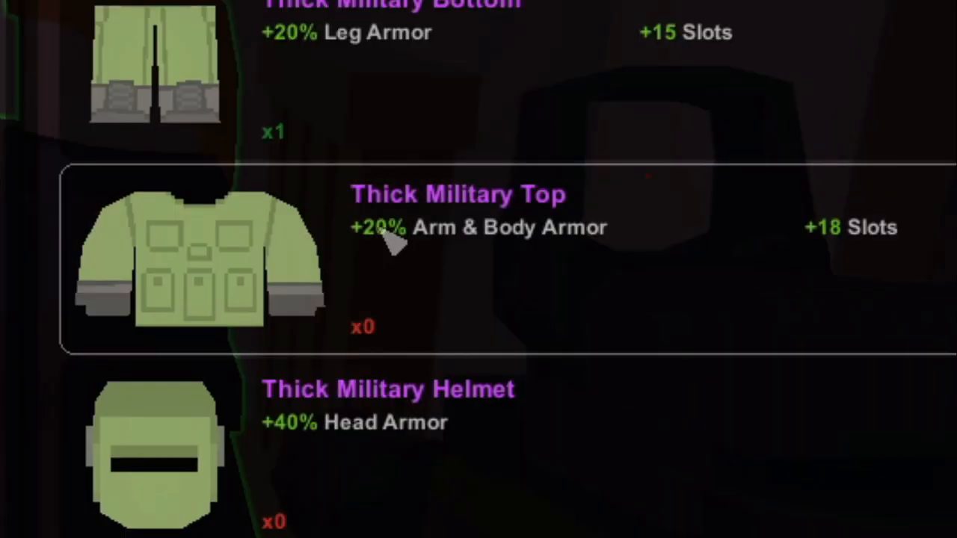
mouse_move(434, 280)
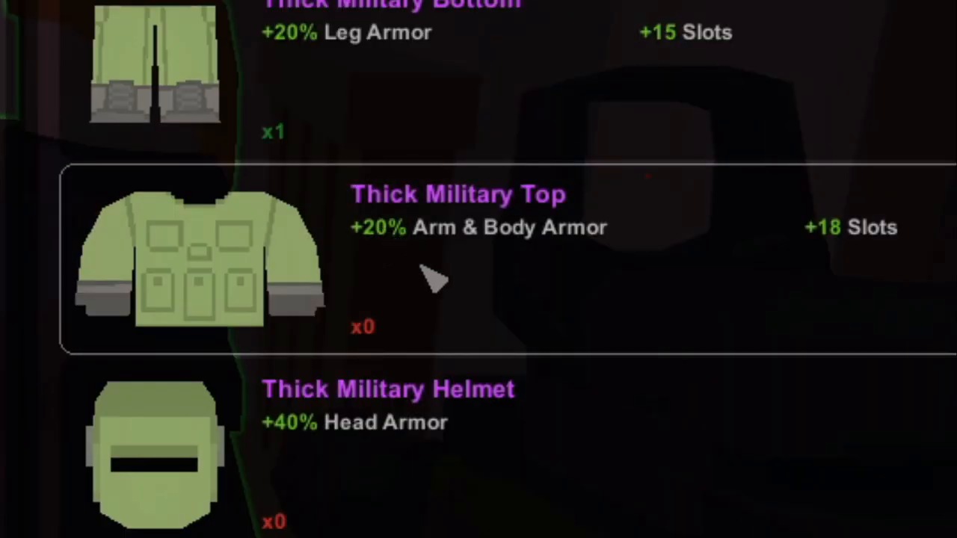
mouse_move(740, 269)
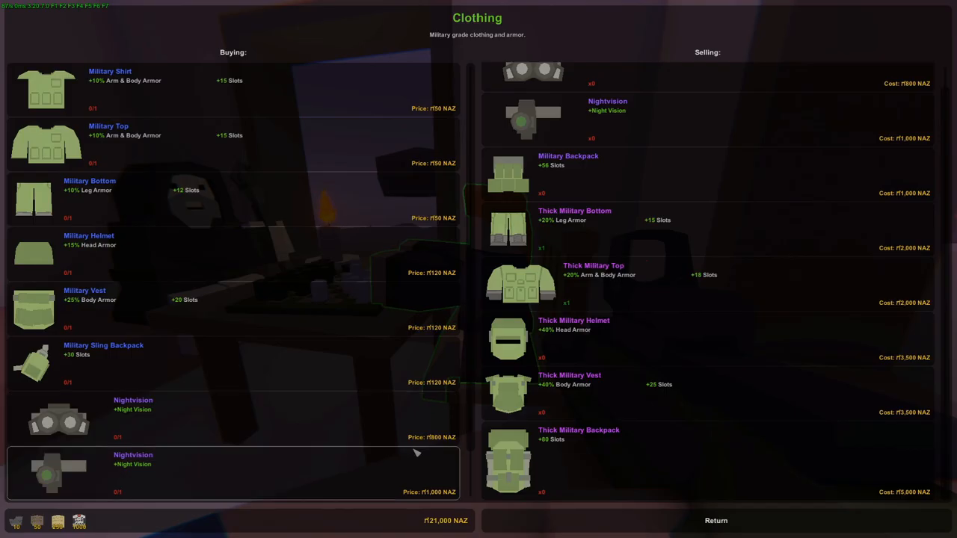
mouse_move(466, 493)
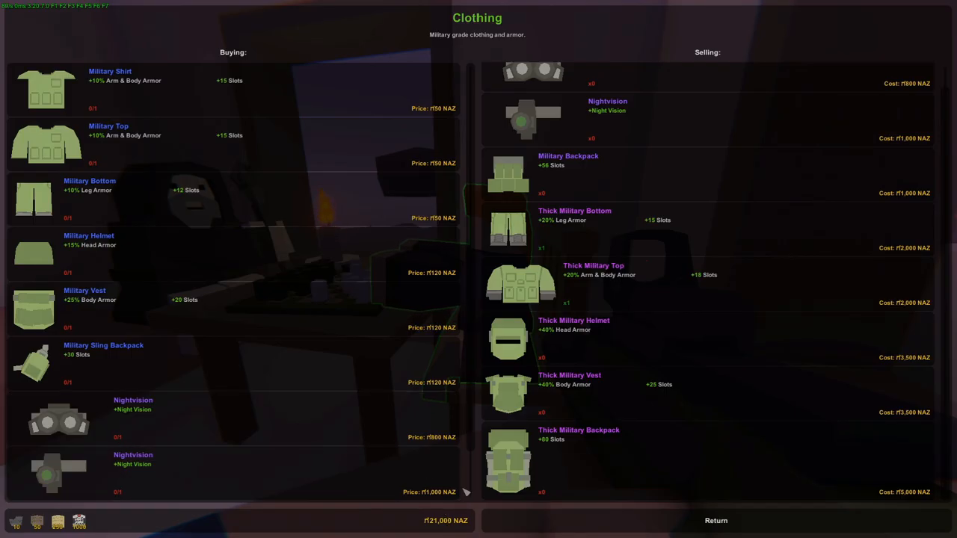
mouse_move(620, 287)
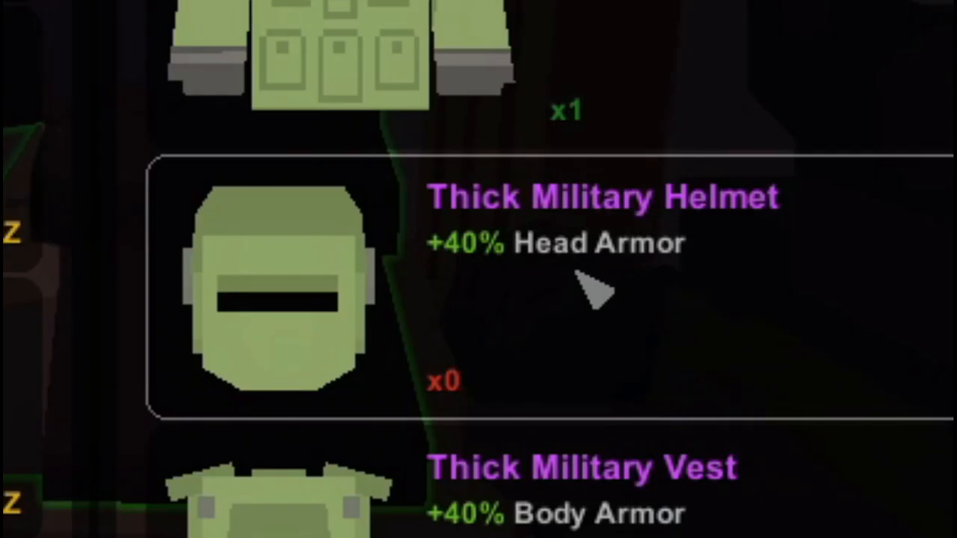
mouse_move(486, 307)
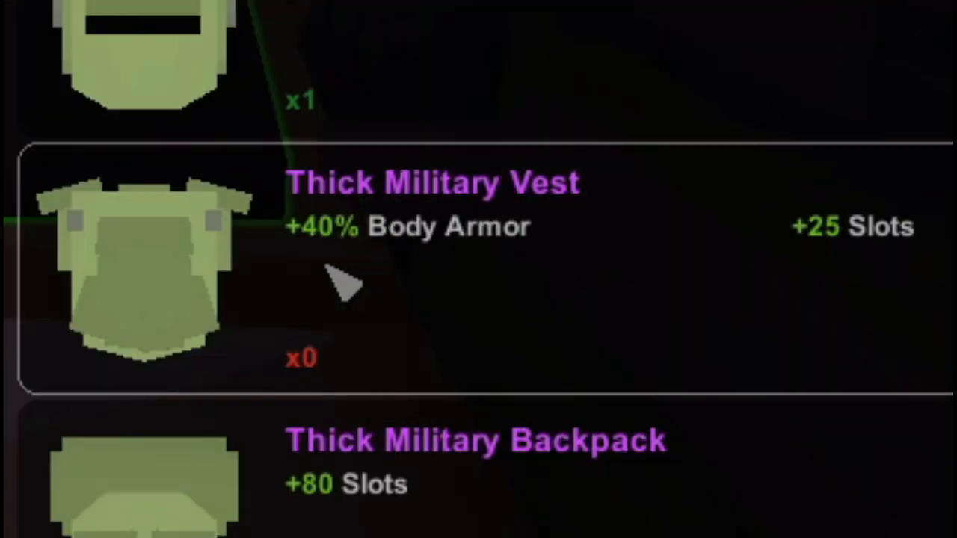
mouse_move(841, 265)
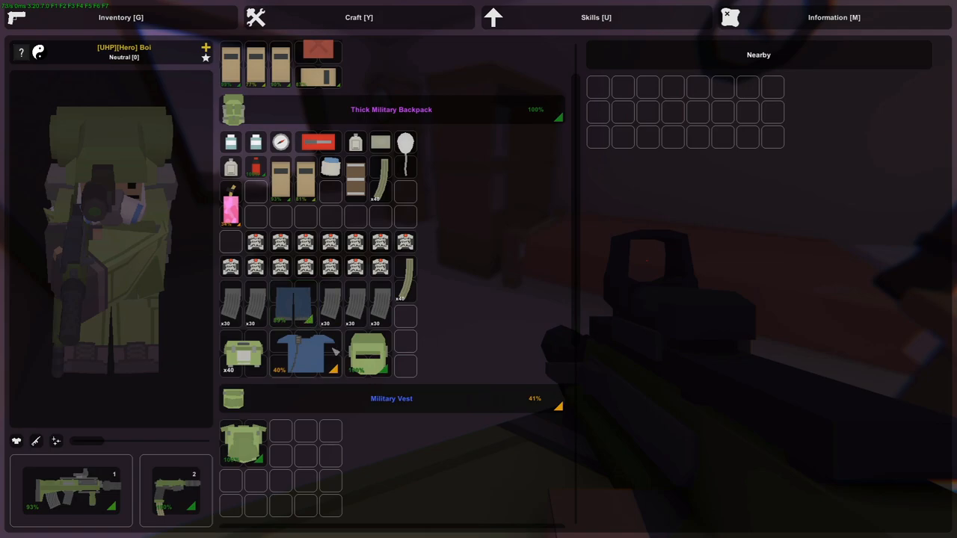
Scroll through the Thick Military Backpack's magazines, helmet and other loot
scroll("down", 3)
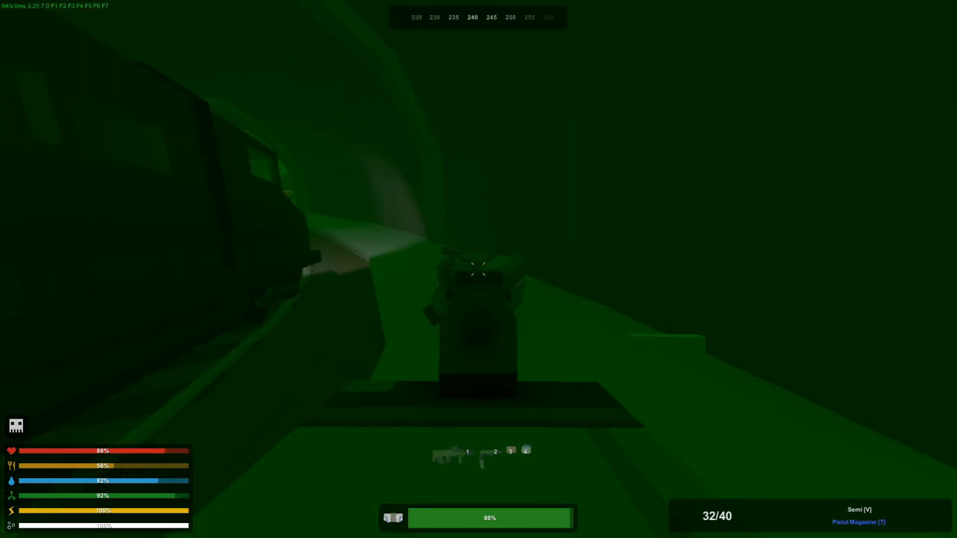
Shoot the zombies ahead, near the train and further down the dark tunnel
left_click(479, 269)
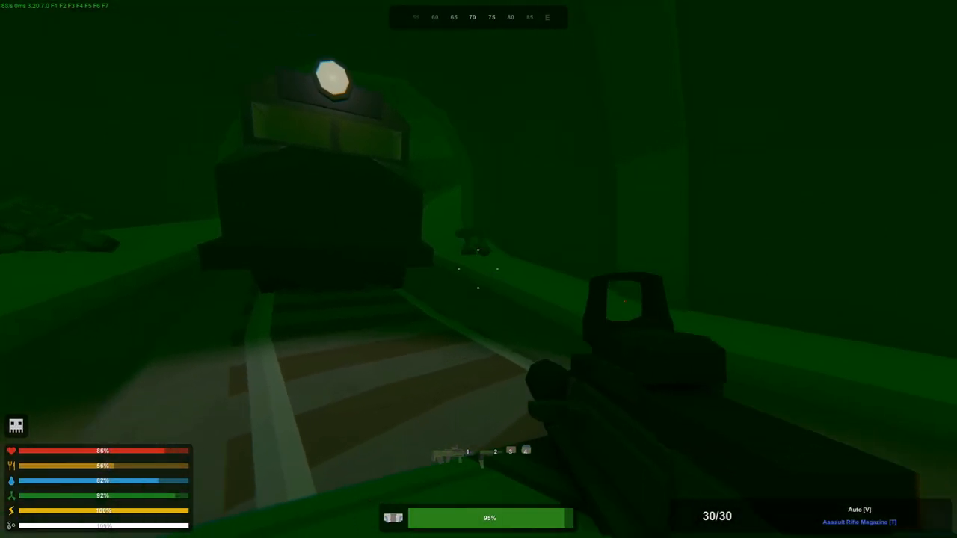
left_click(478, 269)
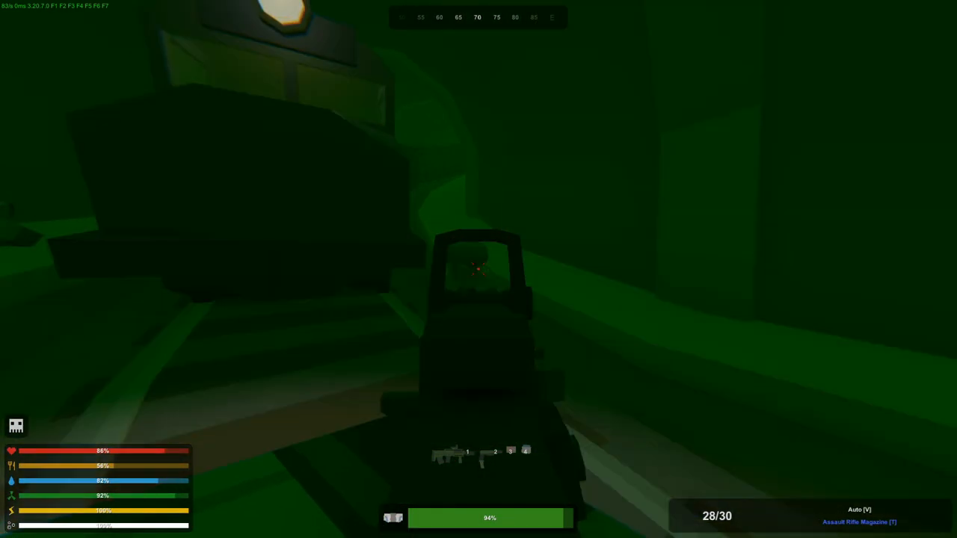
left_click(478, 269)
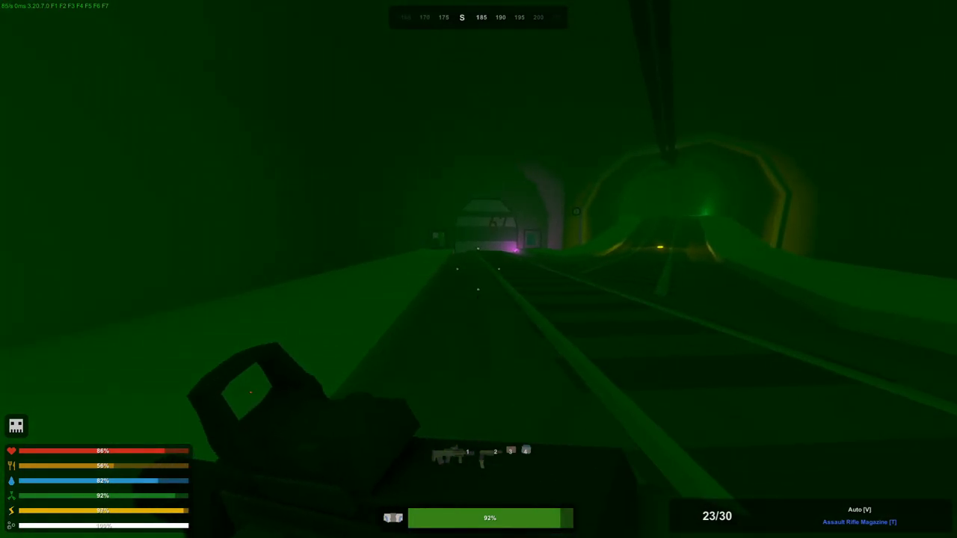
left_click(479, 269)
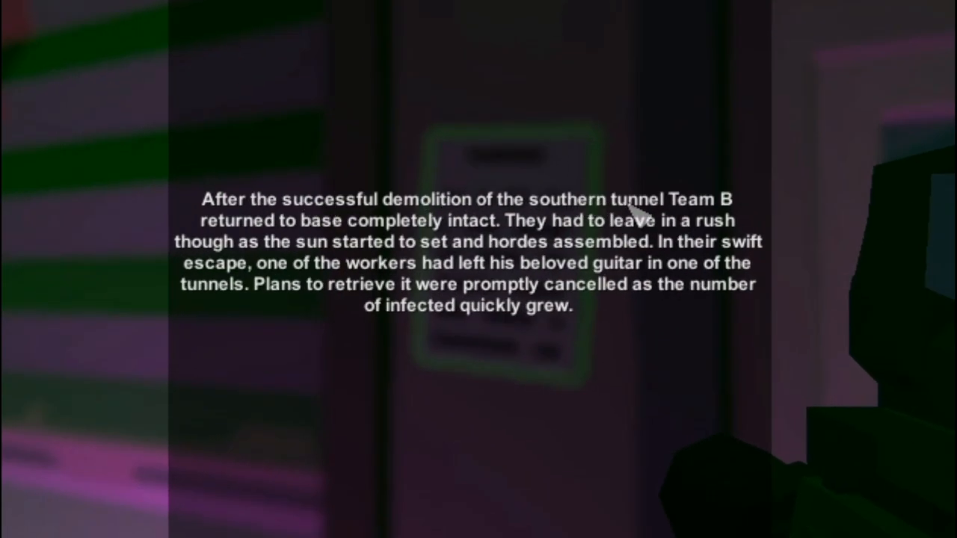
mouse_move(399, 265)
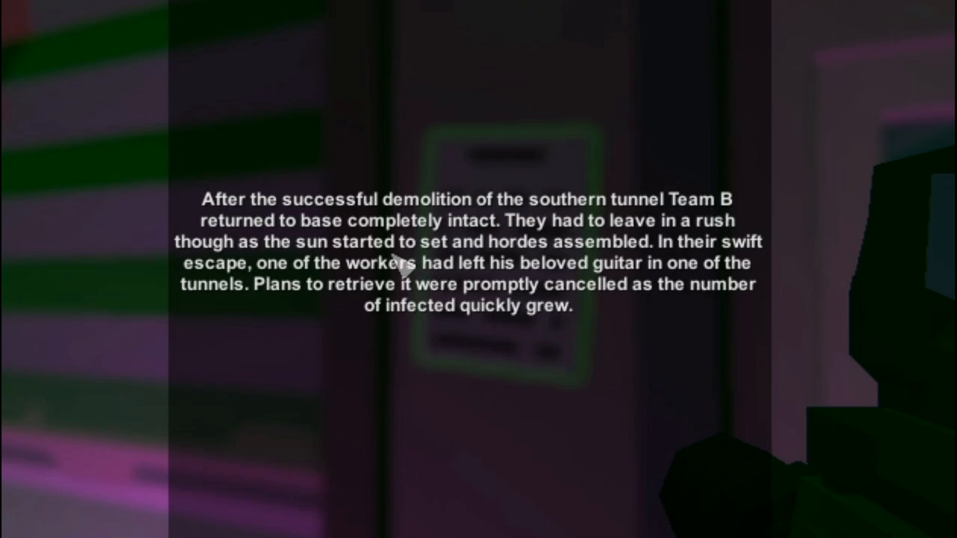
mouse_move(666, 247)
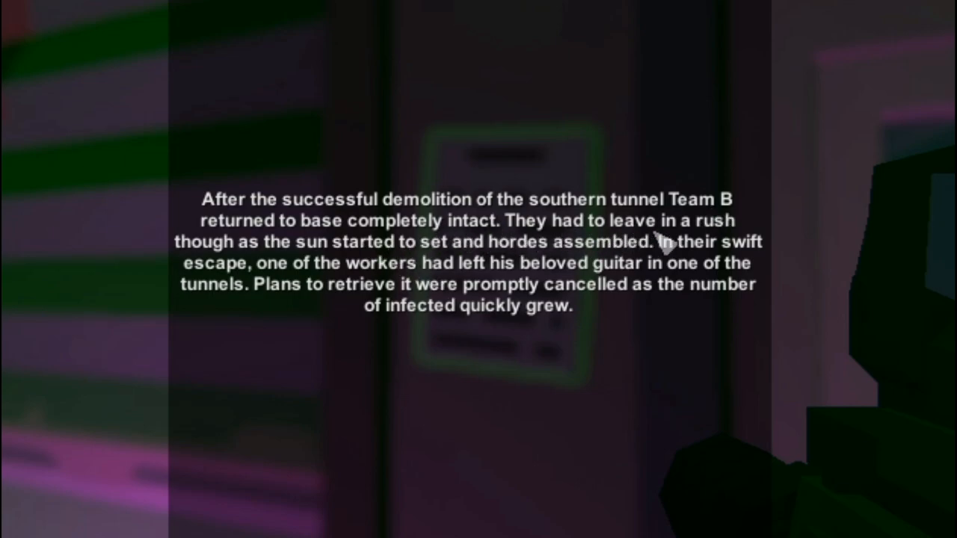
mouse_move(269, 258)
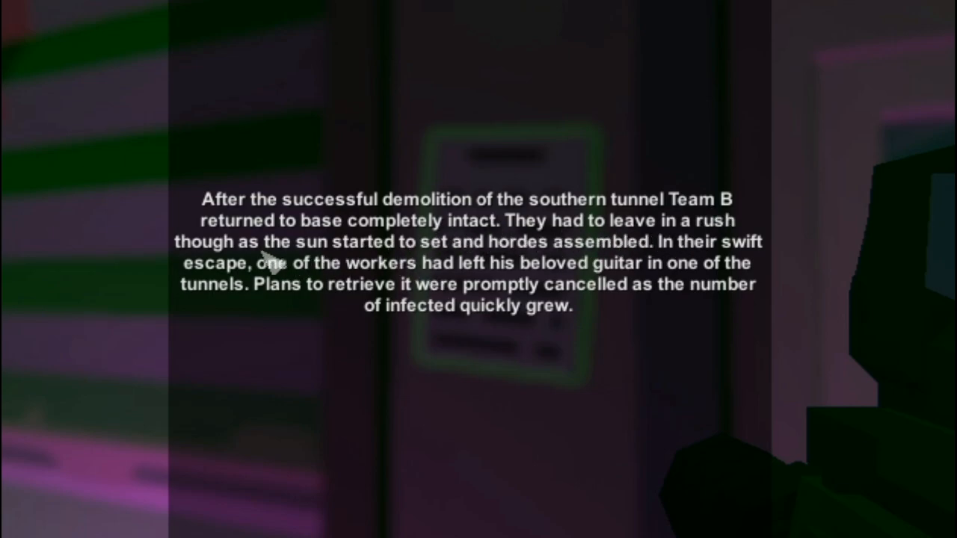
mouse_move(459, 269)
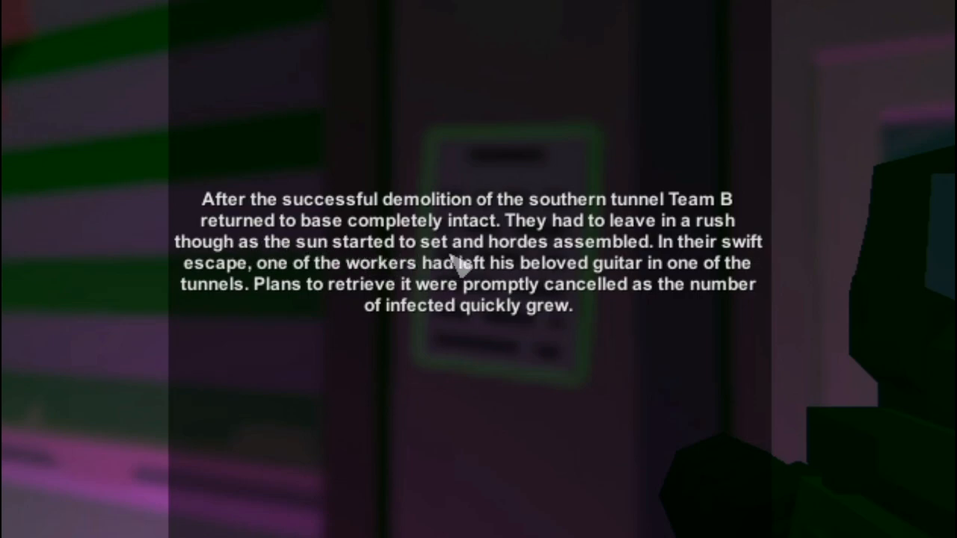
mouse_move(228, 306)
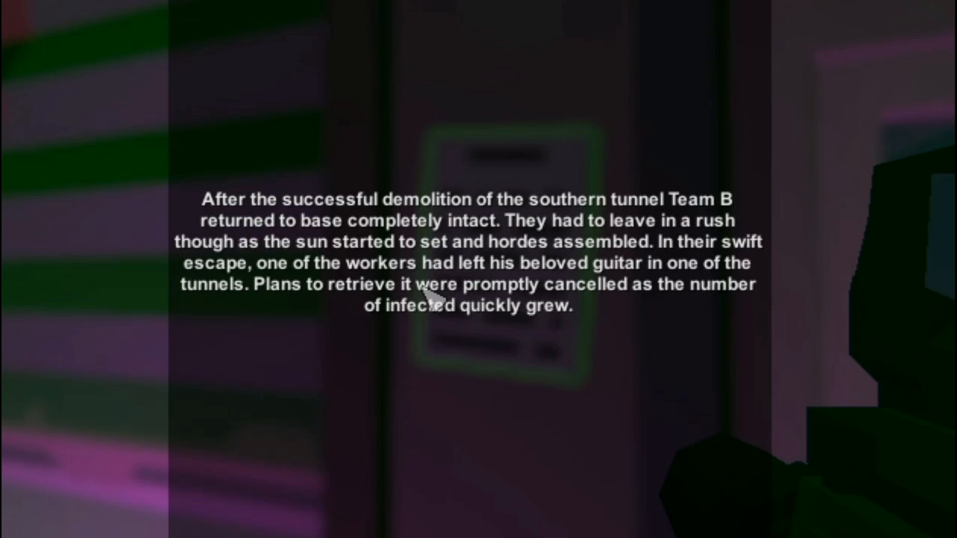
mouse_move(325, 321)
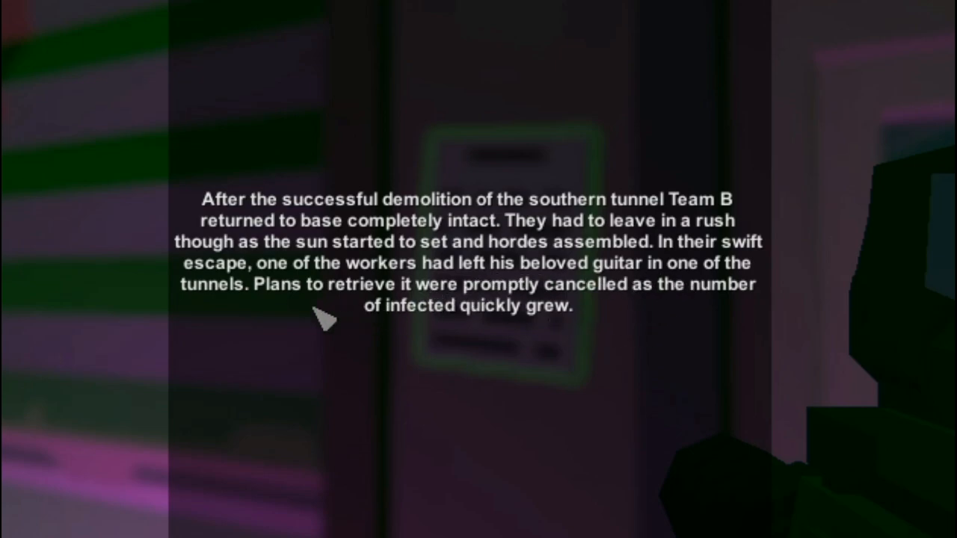
mouse_move(646, 318)
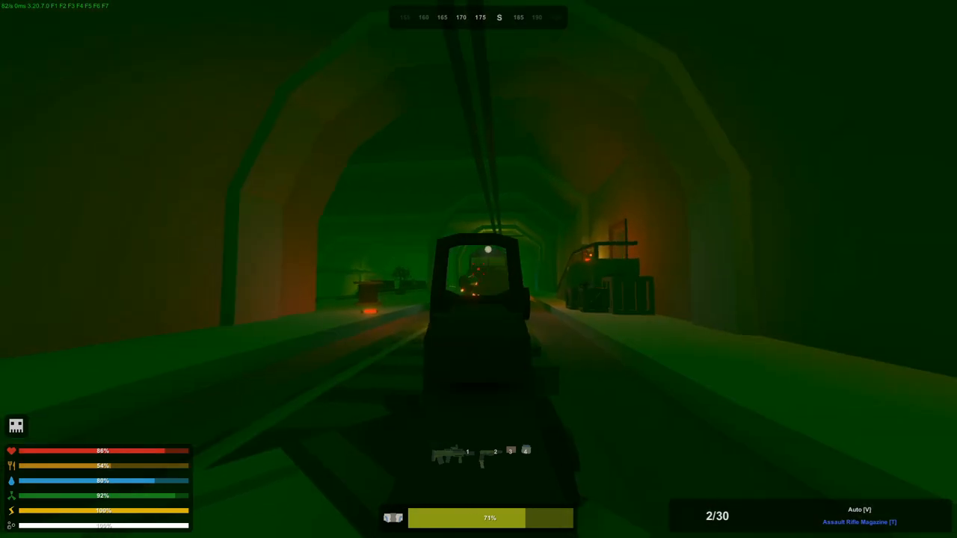
Reload the pistol while crossing the night-vision tunnels toward gate 67
key("r")
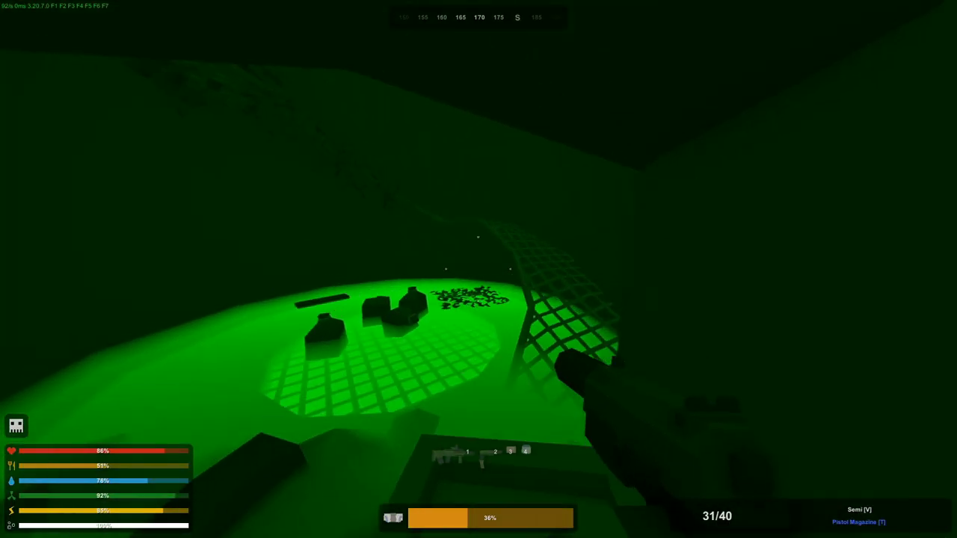
mouse_move(673, 336)
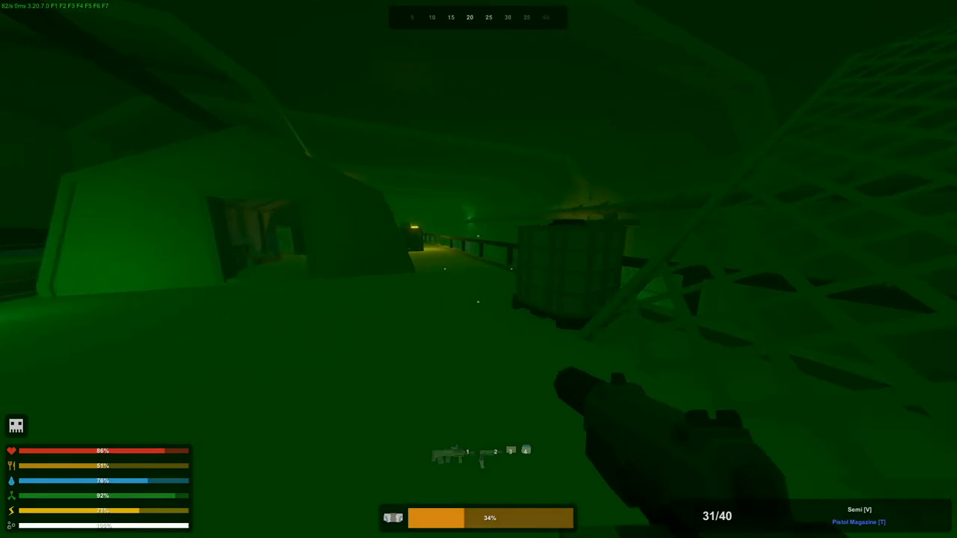
mouse_move(478, 270)
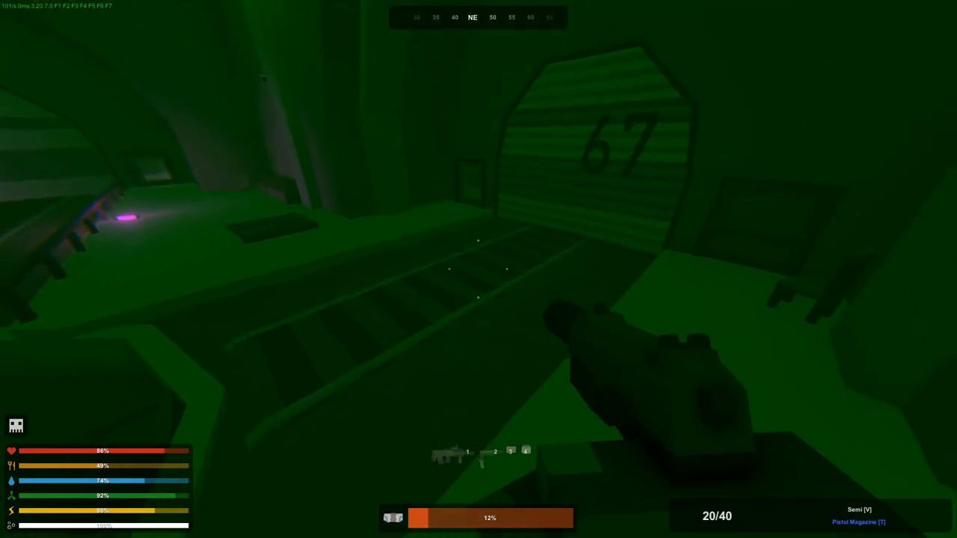
mouse_move(478, 269)
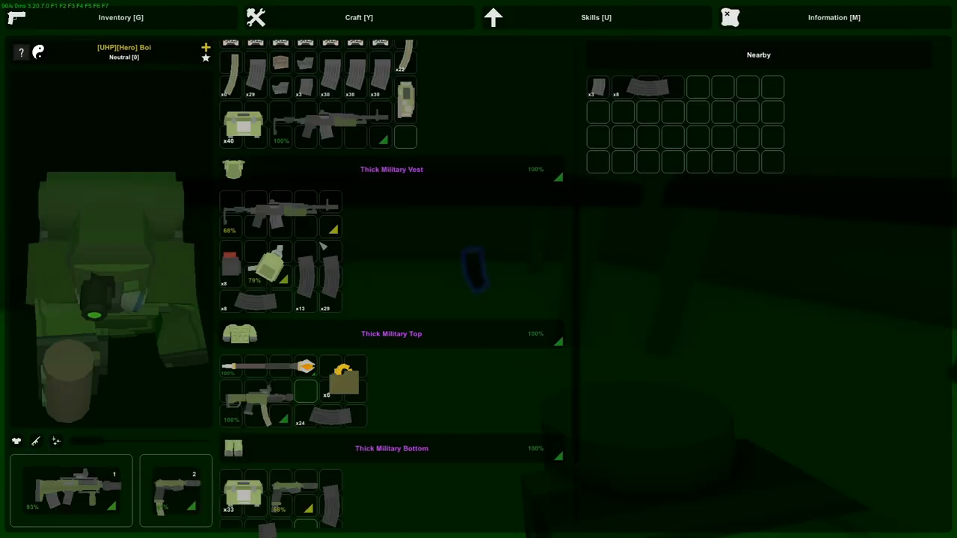
Scroll through the weapons and bring up the inventory of carried and nearby magazines
scroll("down", 3)
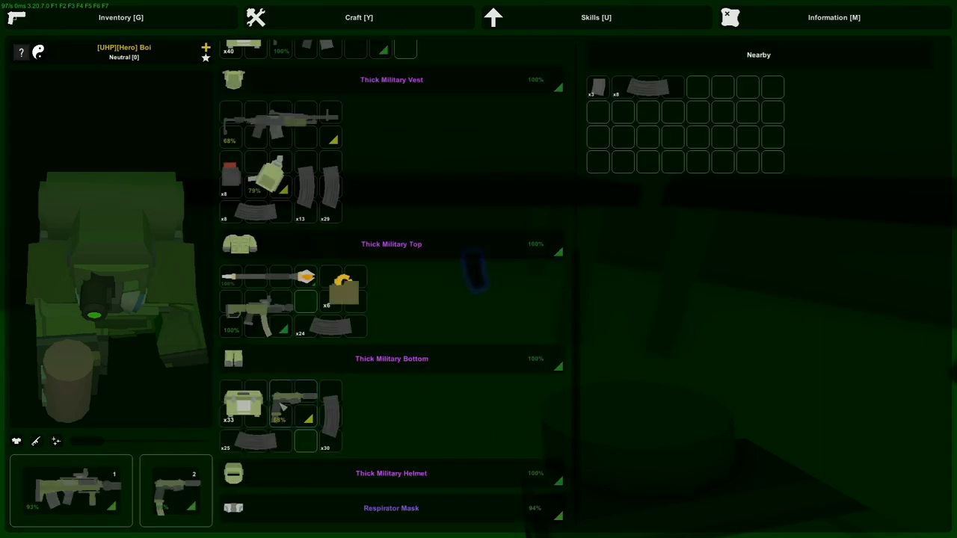
key("g")
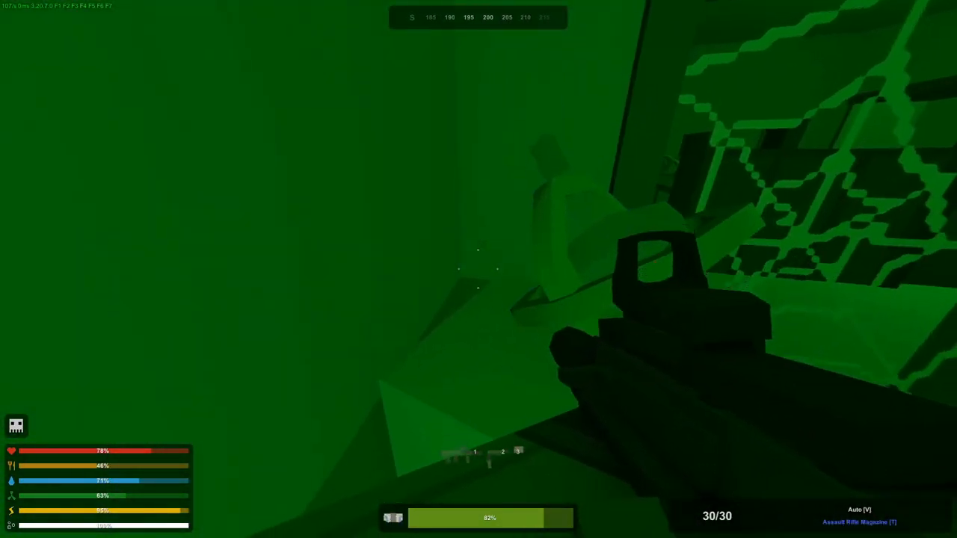
Open the inventory to see the nearby pistol, clothing and vest
key("g")
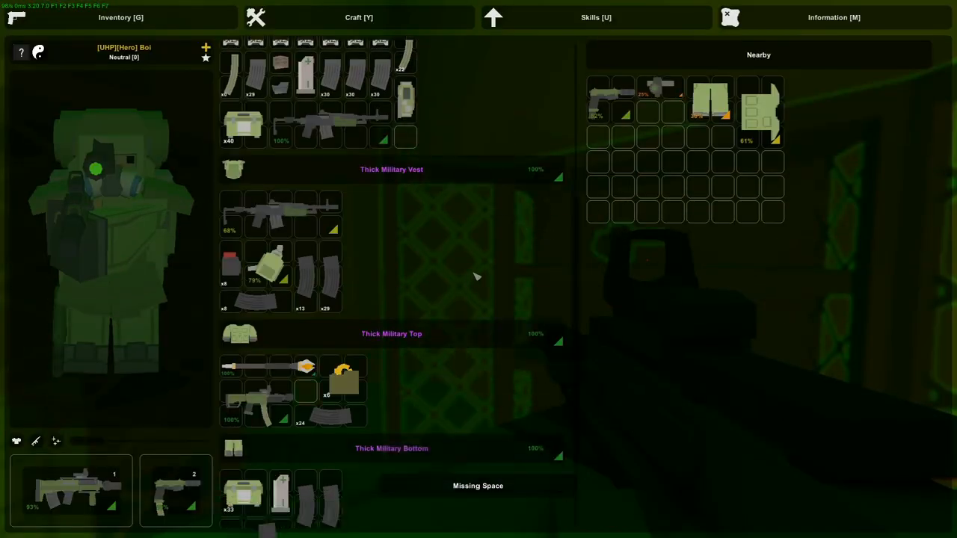
Close the inventory after the Missing Space warning, leaving the pistol, trousers and vest
key("tab")
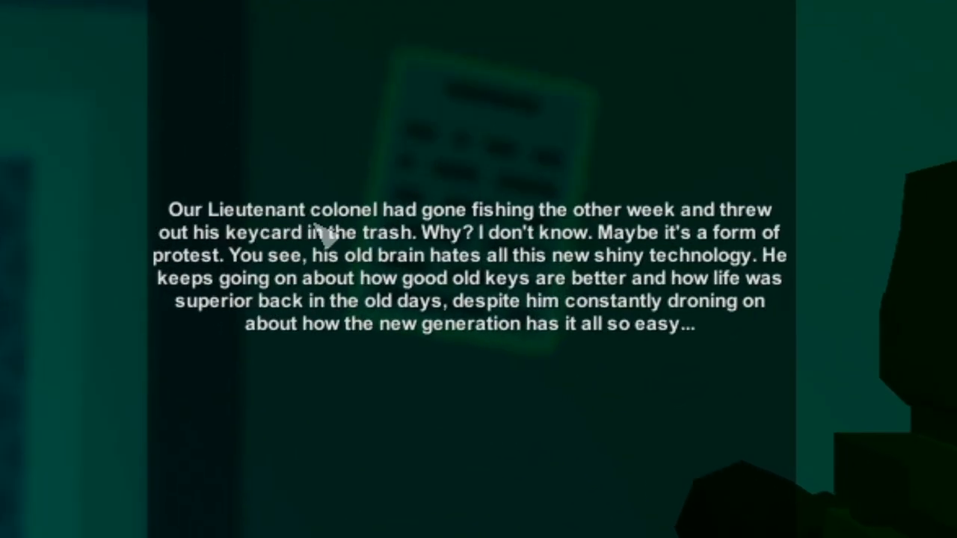
mouse_move(639, 236)
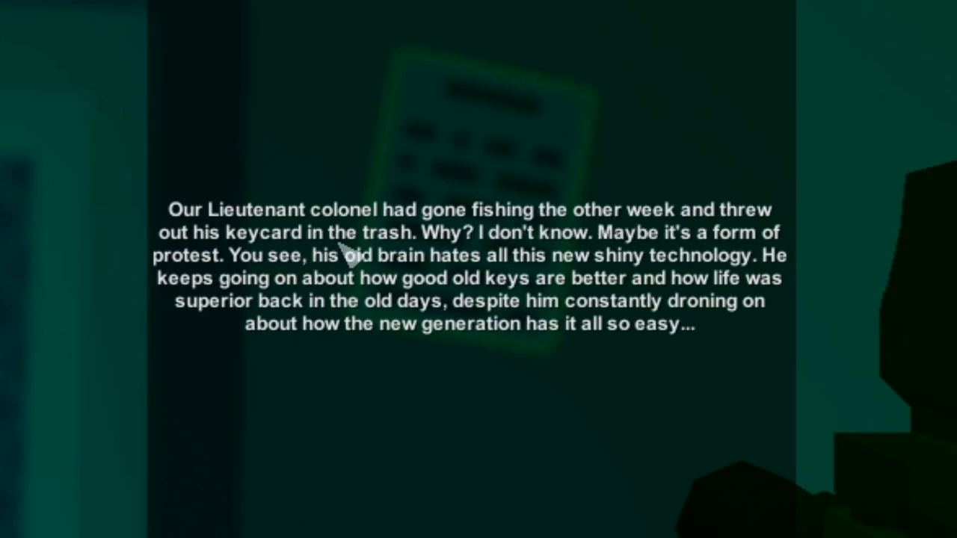
mouse_move(642, 262)
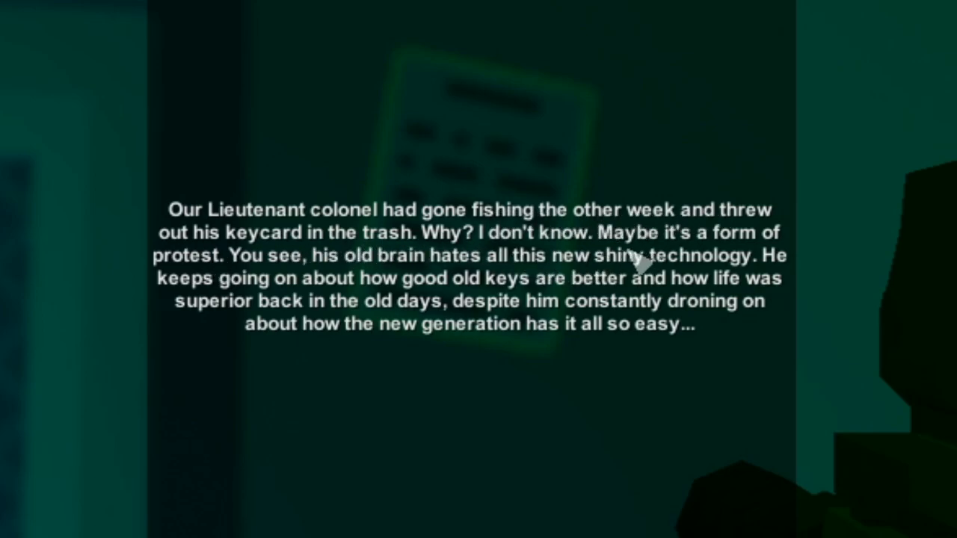
mouse_move(336, 272)
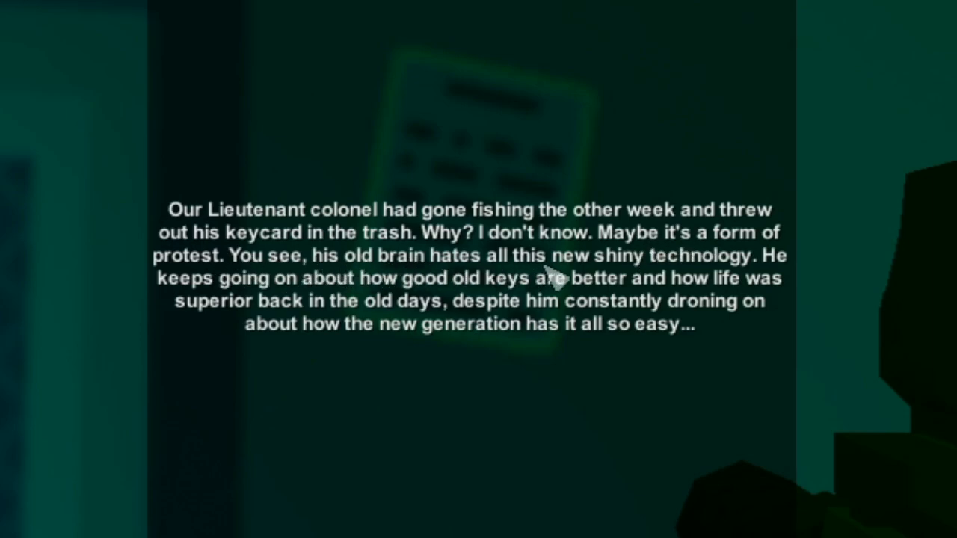
mouse_move(363, 299)
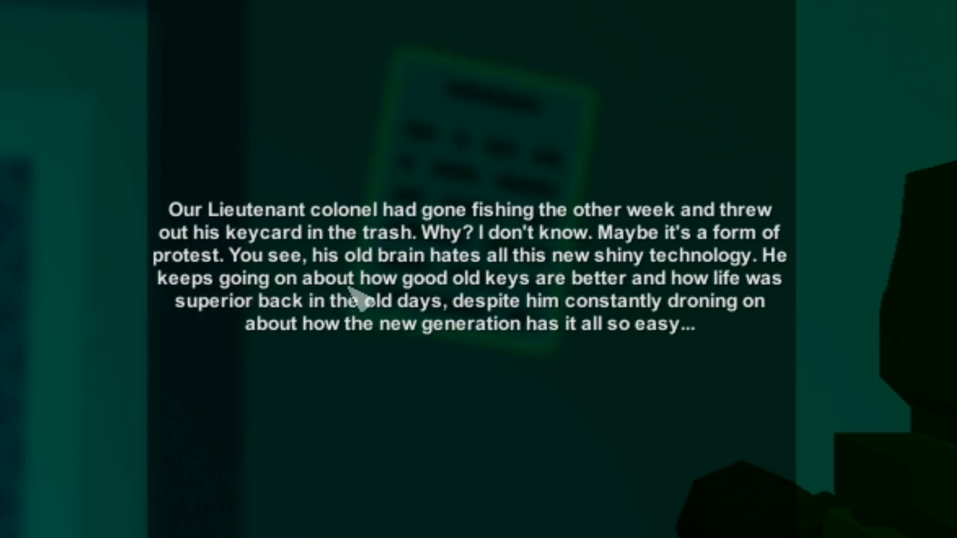
mouse_move(497, 302)
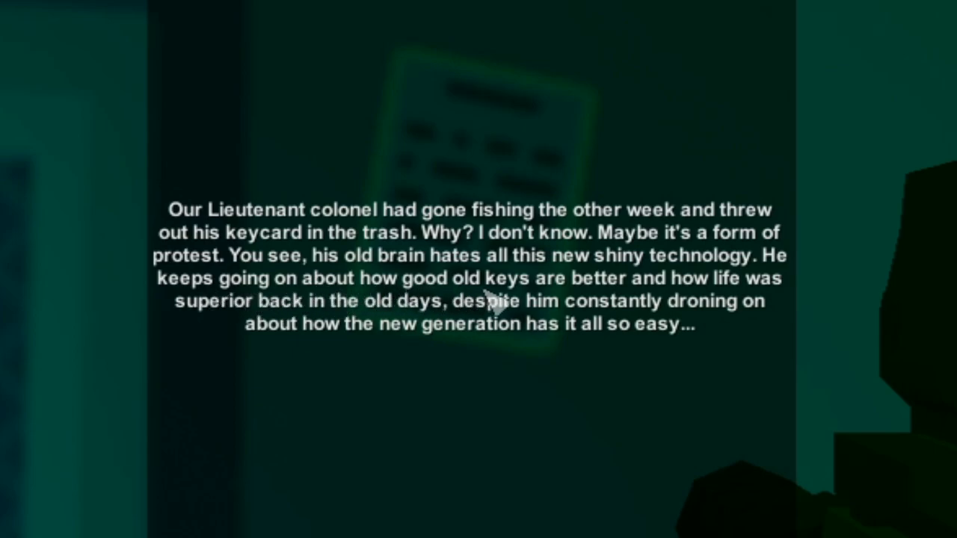
mouse_move(662, 307)
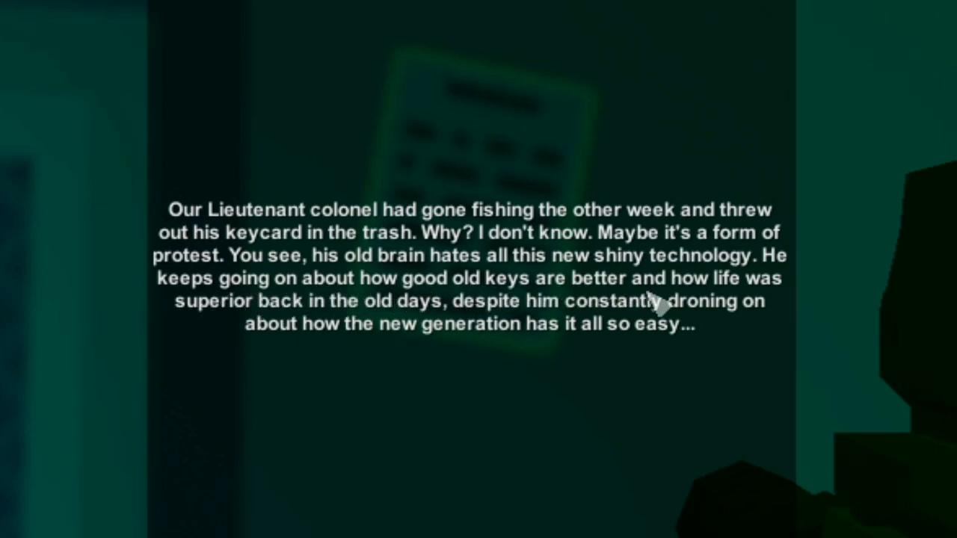
mouse_move(717, 310)
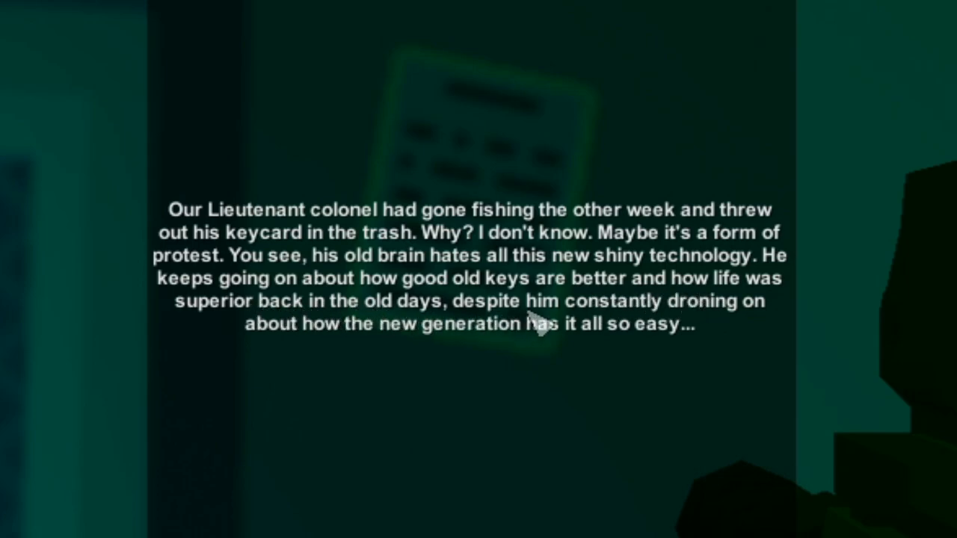
mouse_move(307, 347)
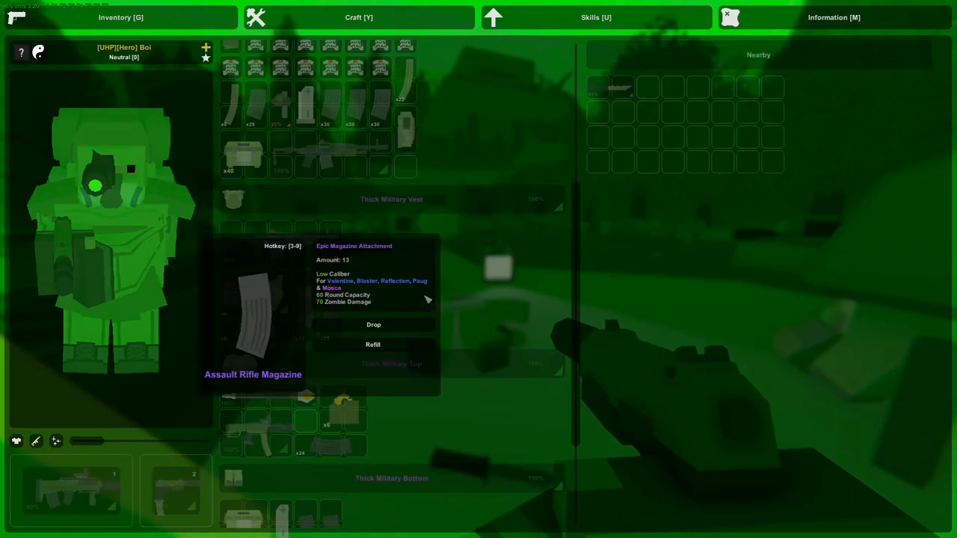
mouse_move(343, 303)
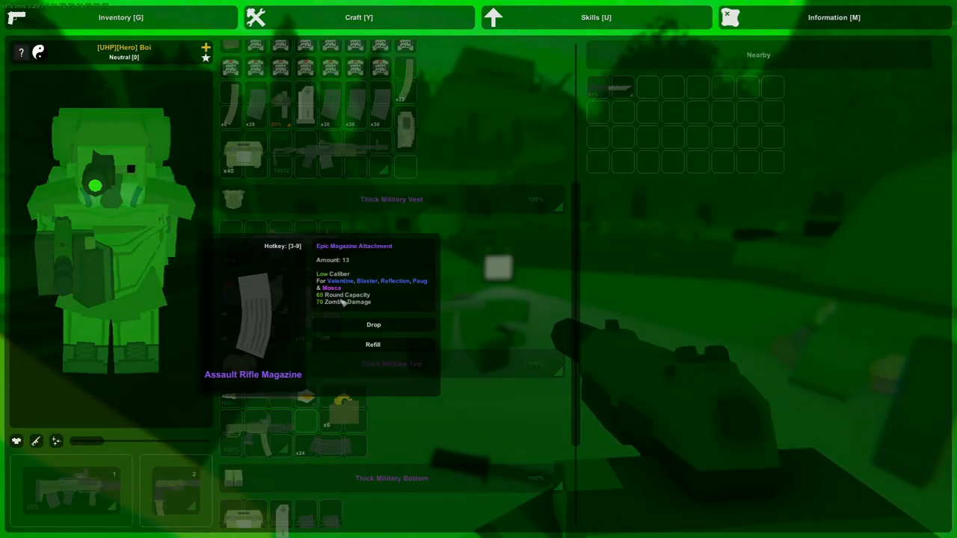
mouse_move(325, 309)
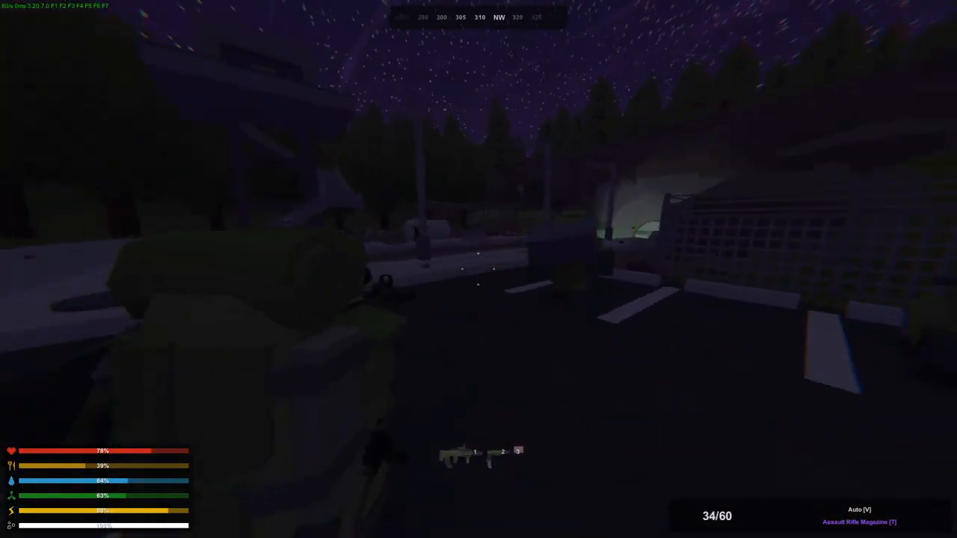
Fire the rifle twice while emerging onto the night-time surface
left_click(478, 269)
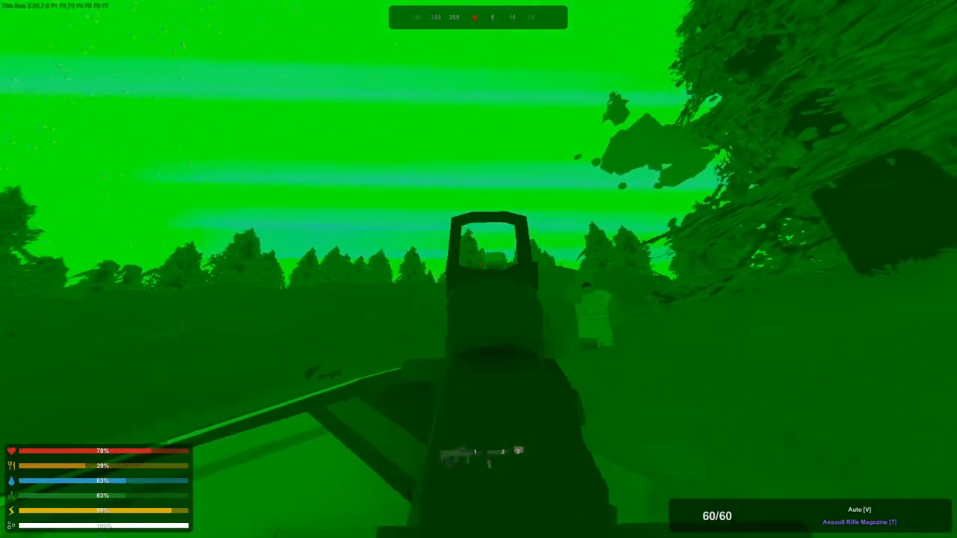
left_click(479, 269)
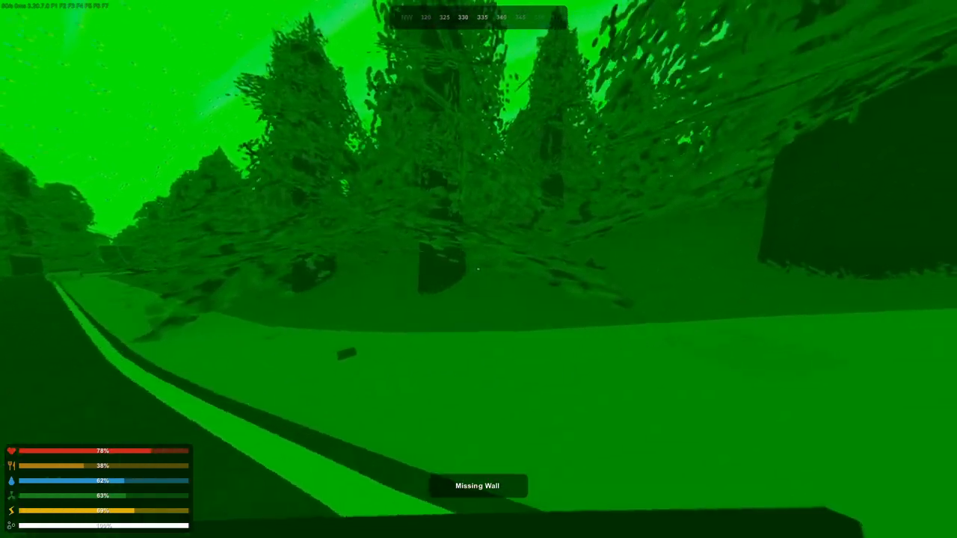
mouse_move(479, 269)
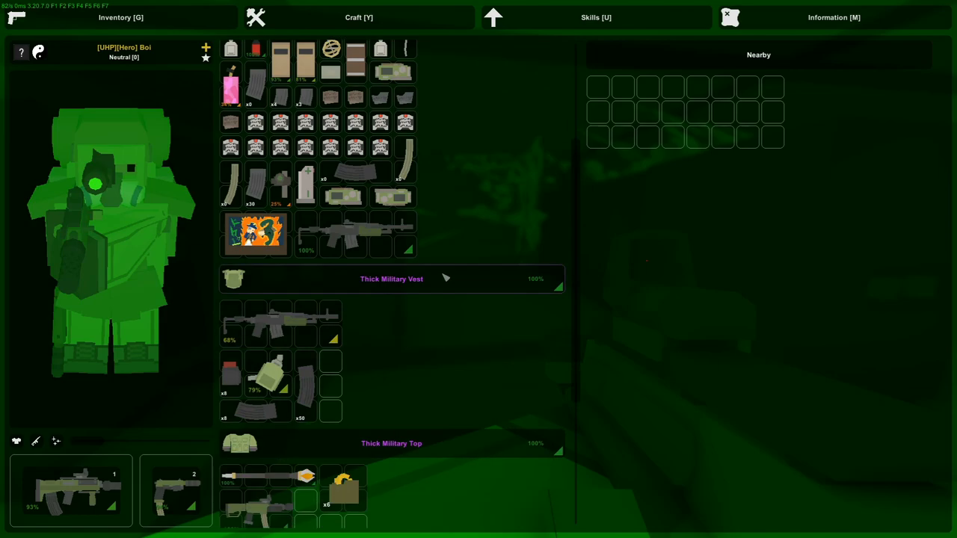
Scroll the inventory to review the vest, top, bottom and helmet loot
scroll("down", 3)
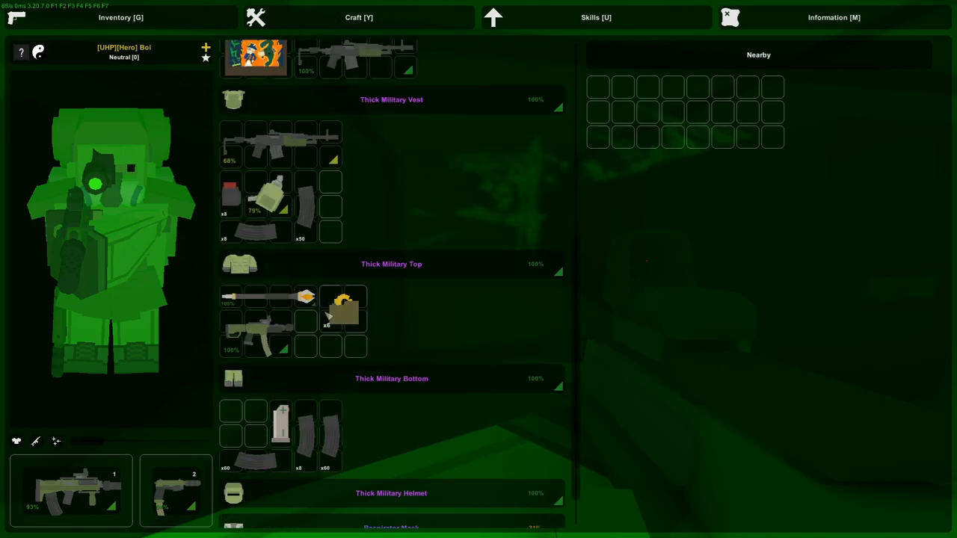